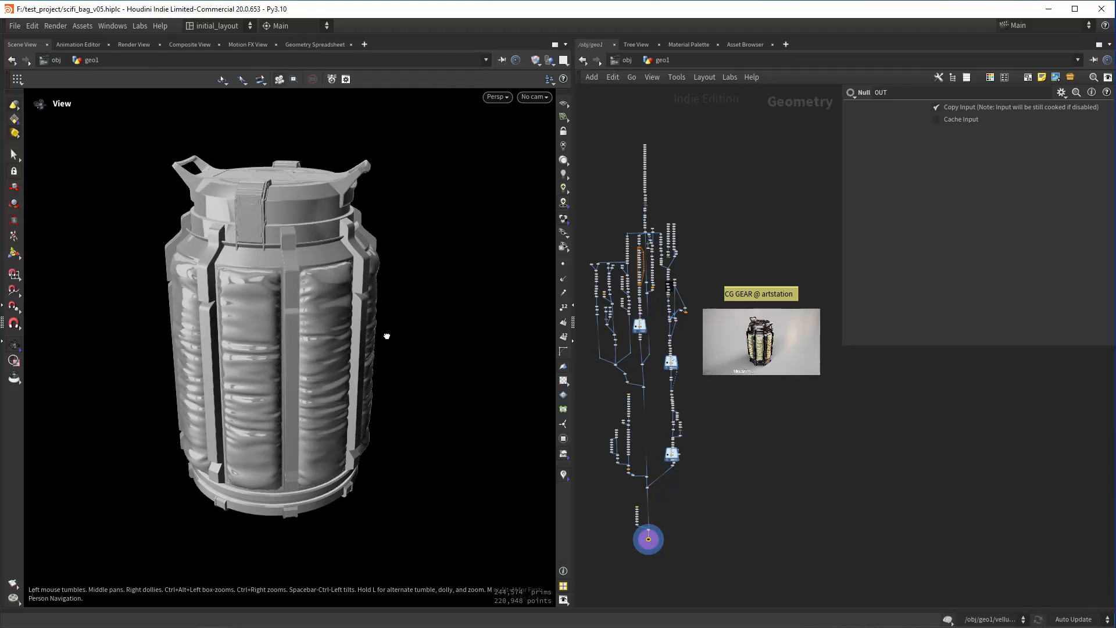
# Step: Orbit the finished bag to inspect its padded sides and top from several angles
pyautogui.moveTo(386, 336); pyautogui.dragTo(361, 325)
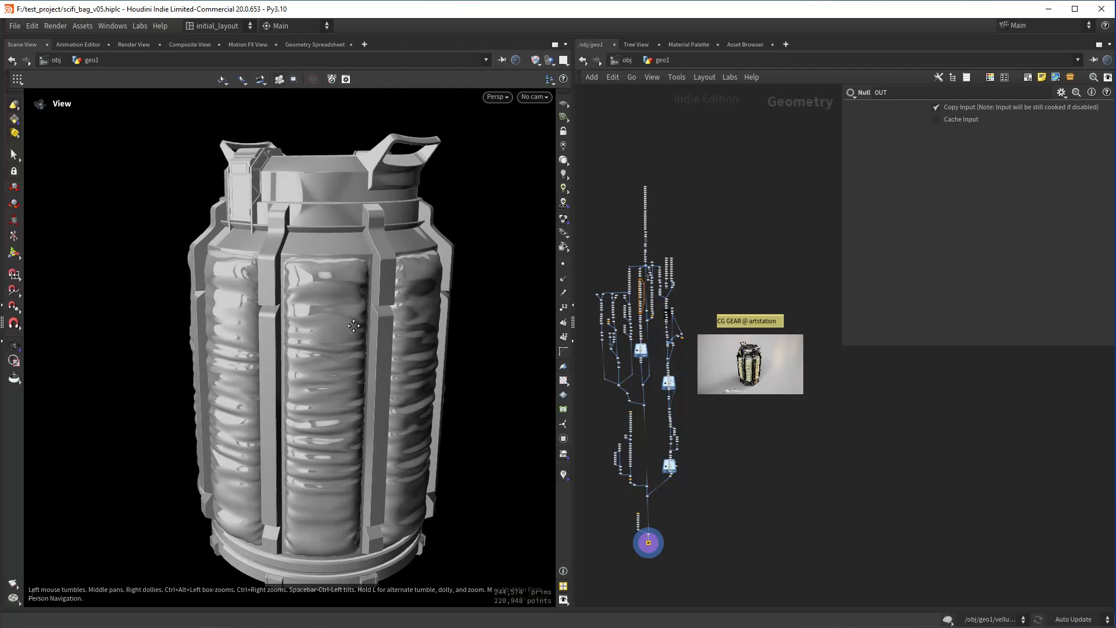
pyautogui.moveTo(354, 325); pyautogui.dragTo(378, 332)
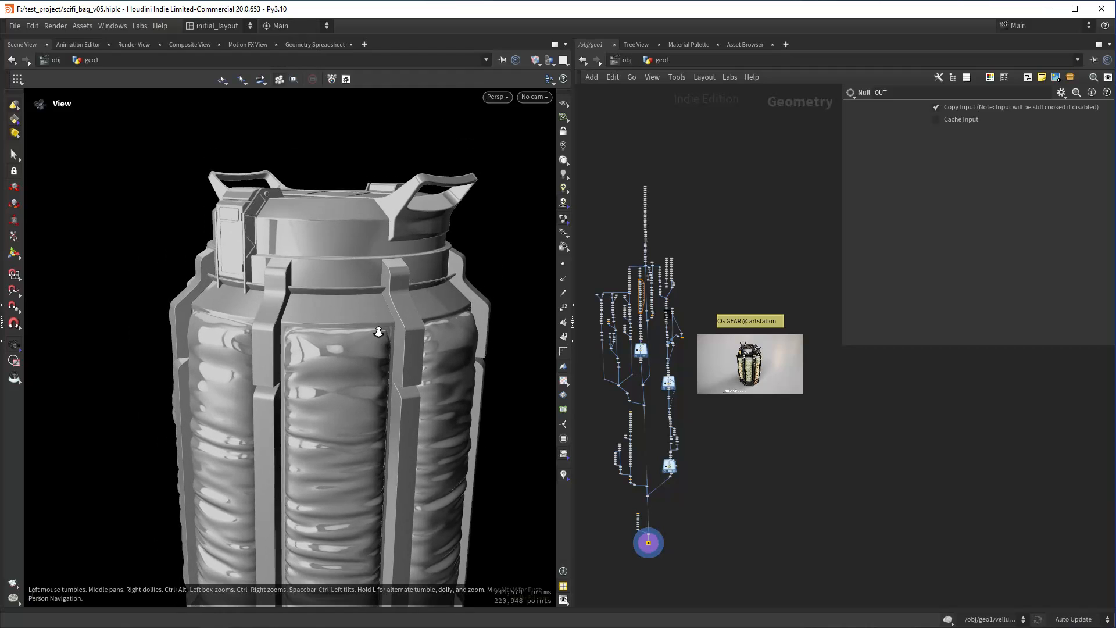
pyautogui.moveTo(378, 331); pyautogui.dragTo(362, 353)
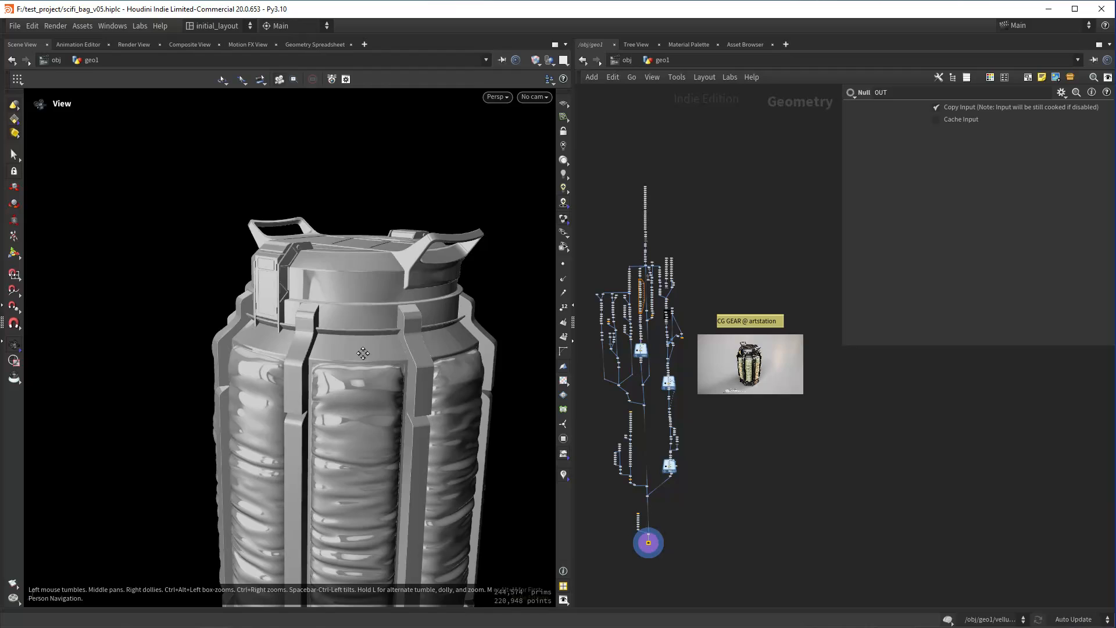
pyautogui.moveTo(363, 353); pyautogui.dragTo(360, 336)
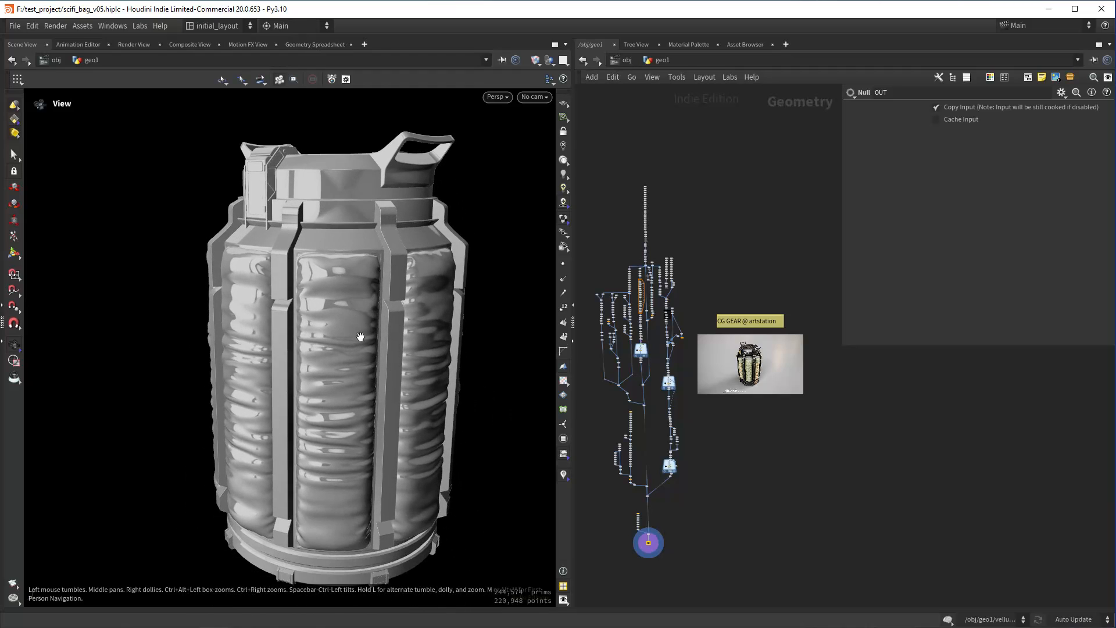
pyautogui.moveTo(361, 336); pyautogui.dragTo(351, 339)
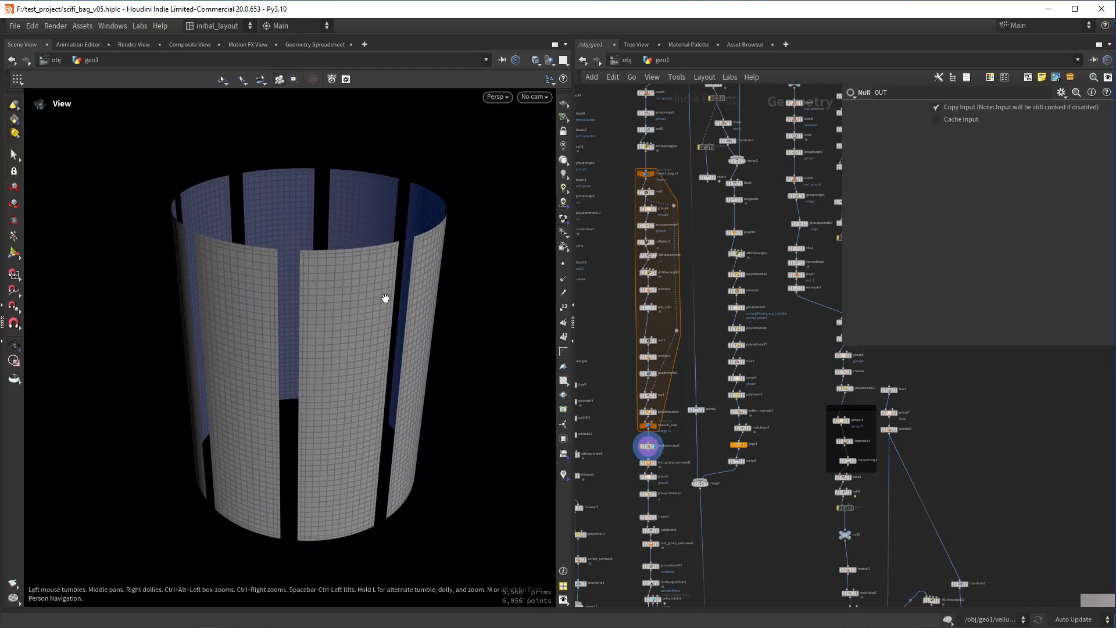
# Step: Display blast3 to show the open tube without caps and its grouped vertical edges
pyautogui.moveTo(386, 299); pyautogui.dragTo(341, 305)
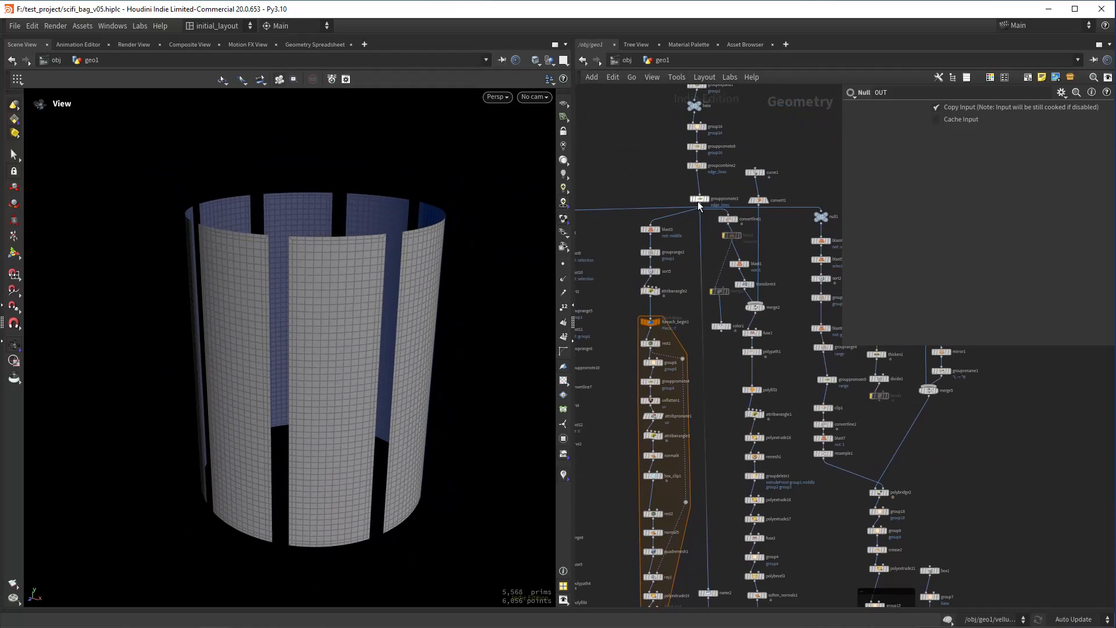
pyautogui.click(698, 199)
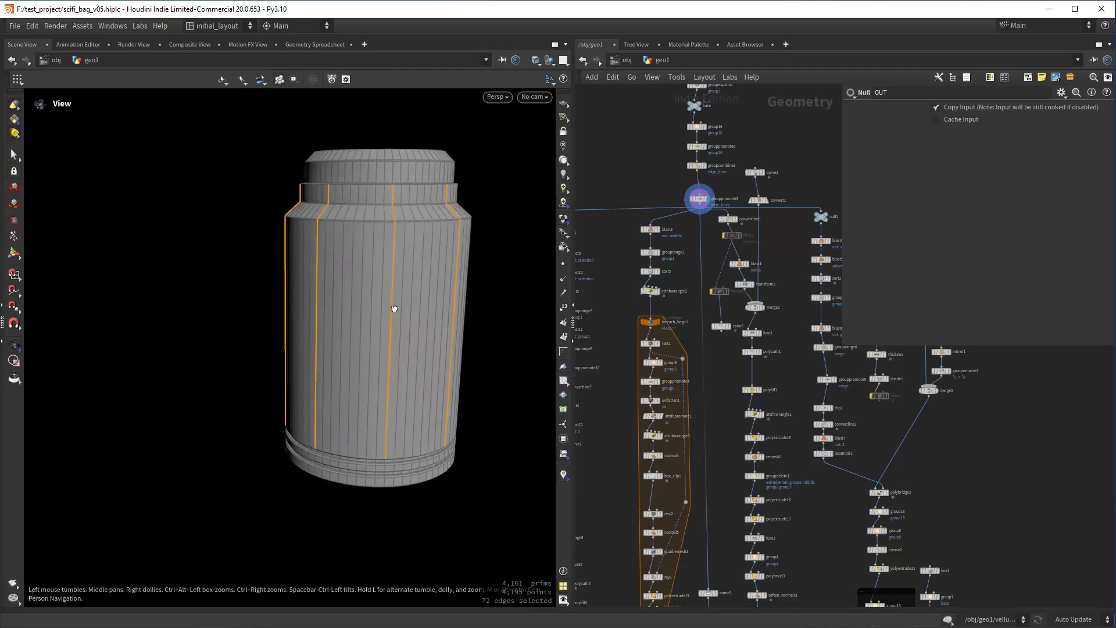
pyautogui.moveTo(394, 308); pyautogui.dragTo(413, 313)
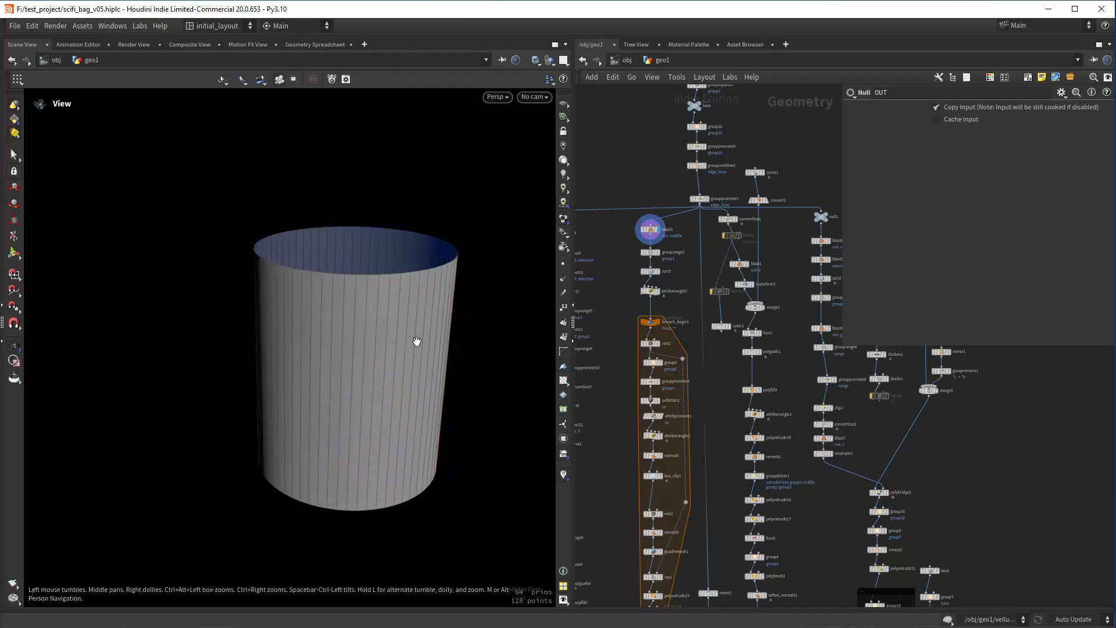
pyautogui.moveTo(416, 340); pyautogui.dragTo(396, 304)
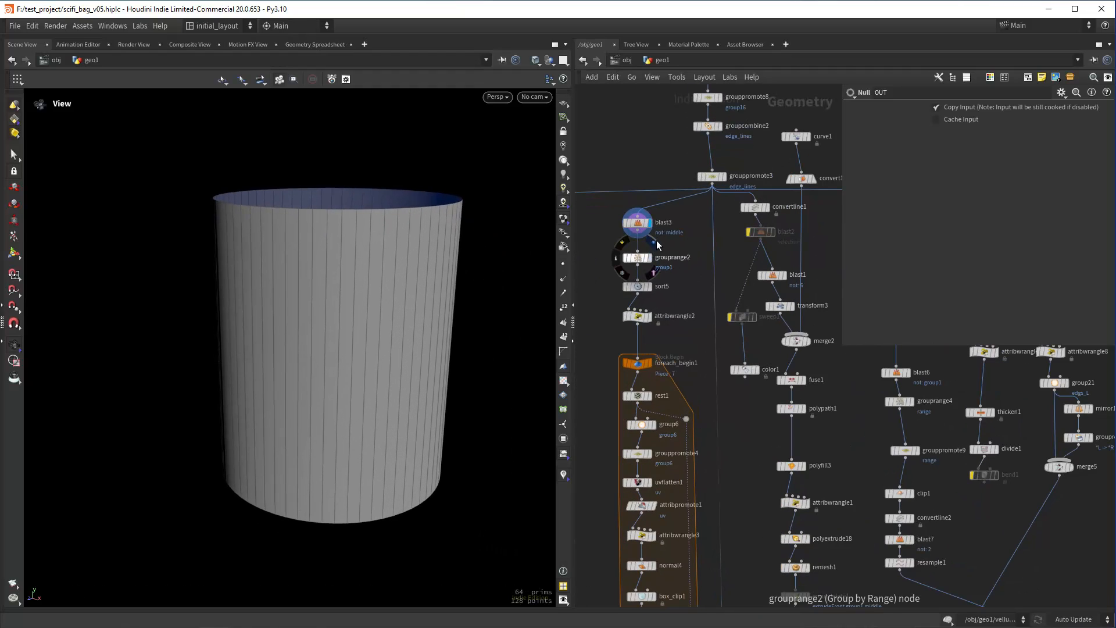
pyautogui.click(637, 256)
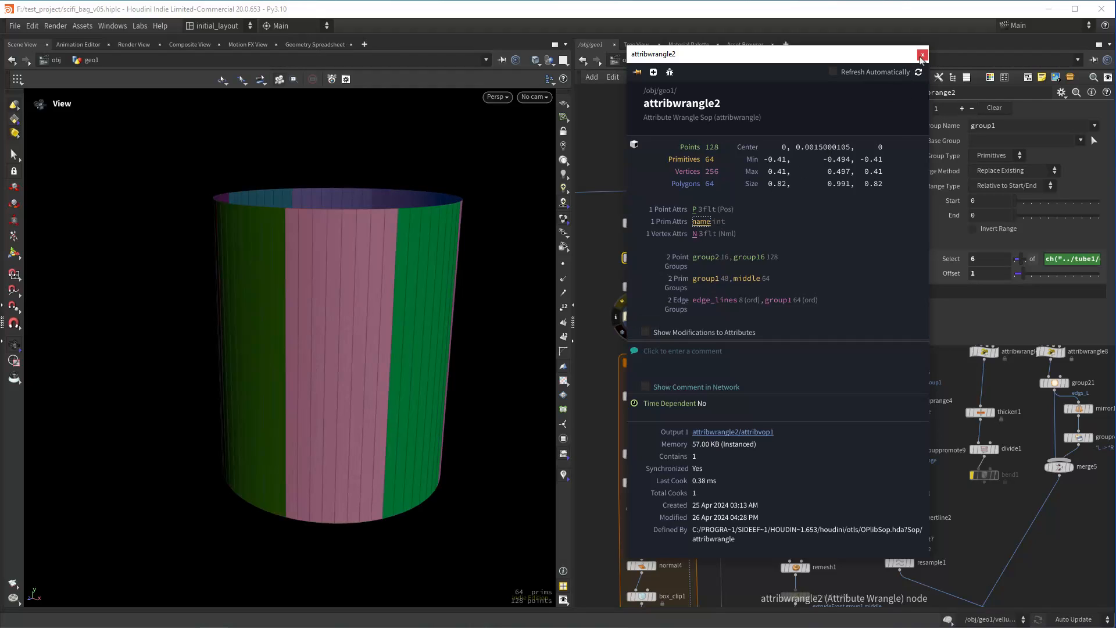
pyautogui.click(923, 55)
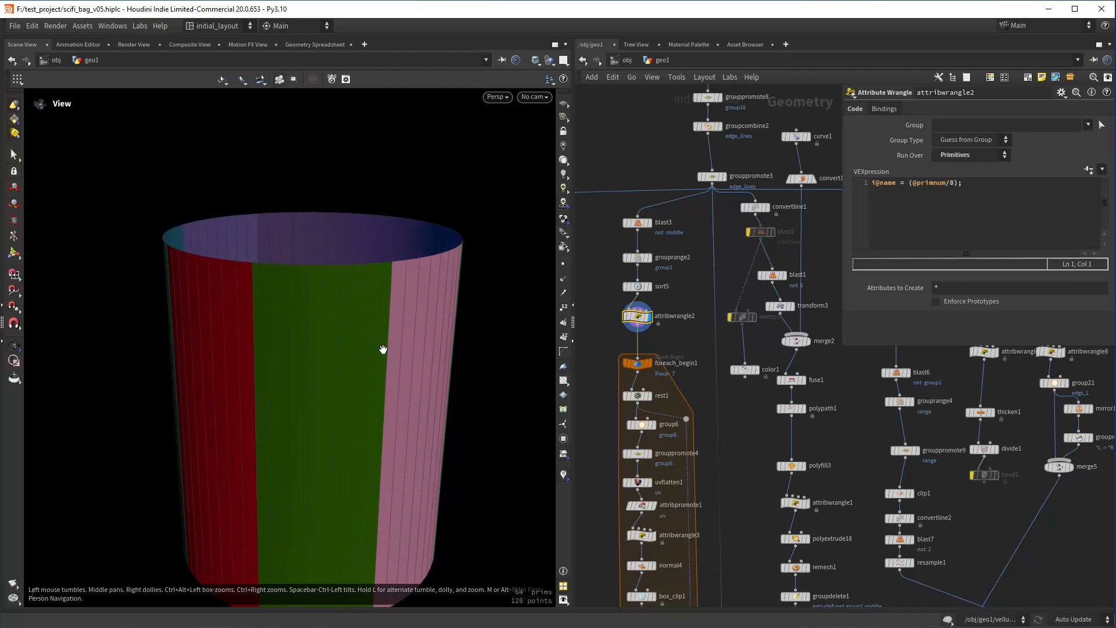
pyautogui.moveTo(382, 349); pyautogui.dragTo(398, 341)
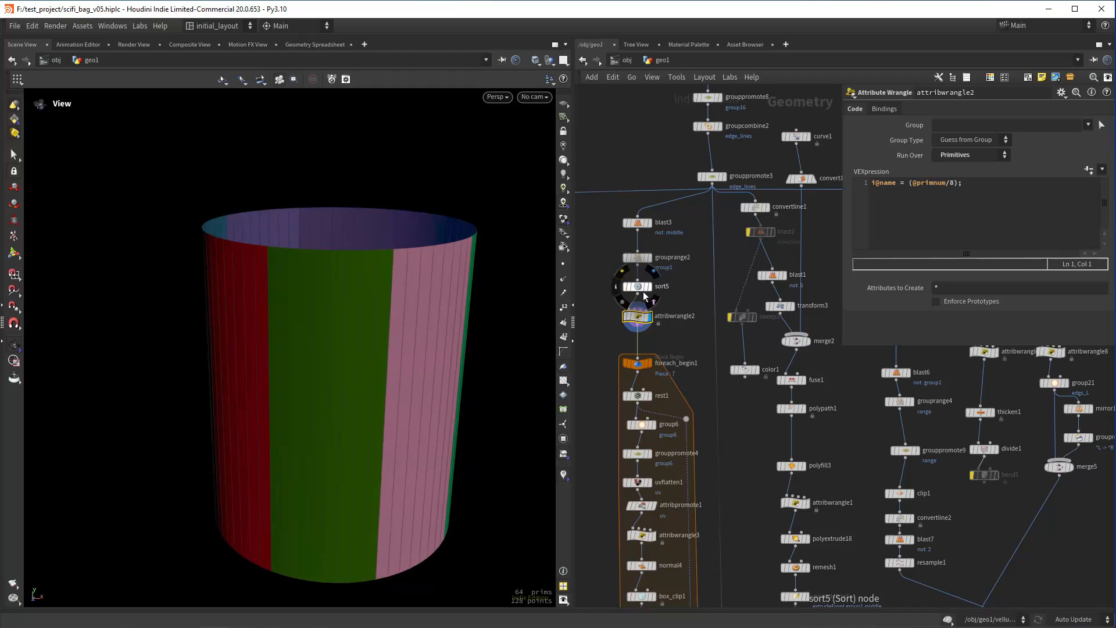
pyautogui.click(637, 286)
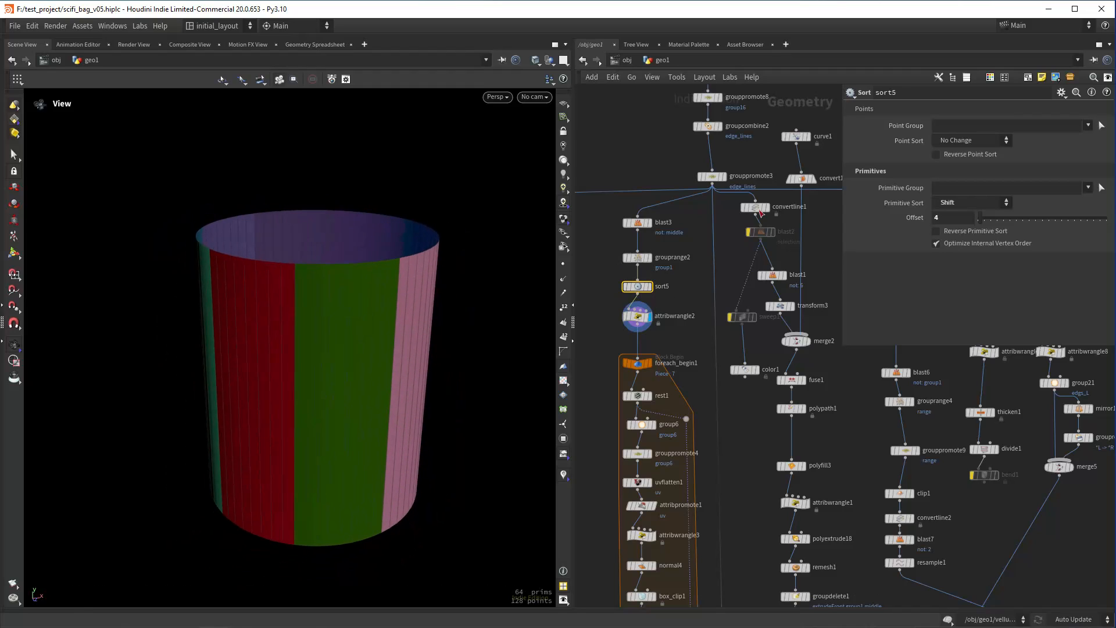
pyautogui.moveTo(929, 193)
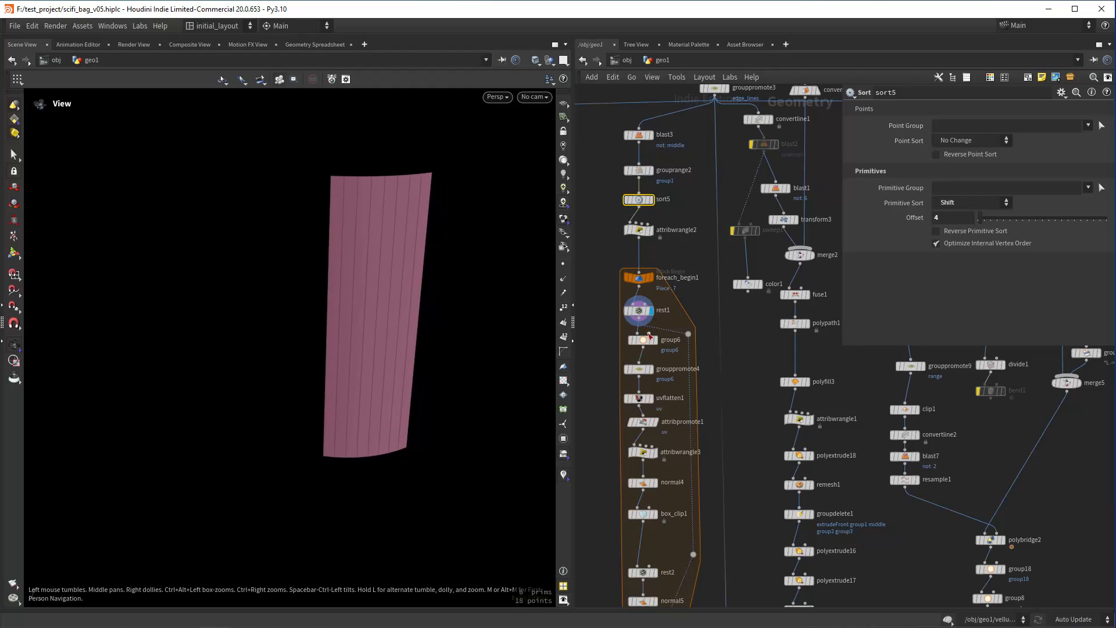
# Step: Inside the foreach loop show one strip, its uvflatten1 UVs, and attribwrangle3 laying it flat via v@P = v@uv
pyautogui.click(642, 339)
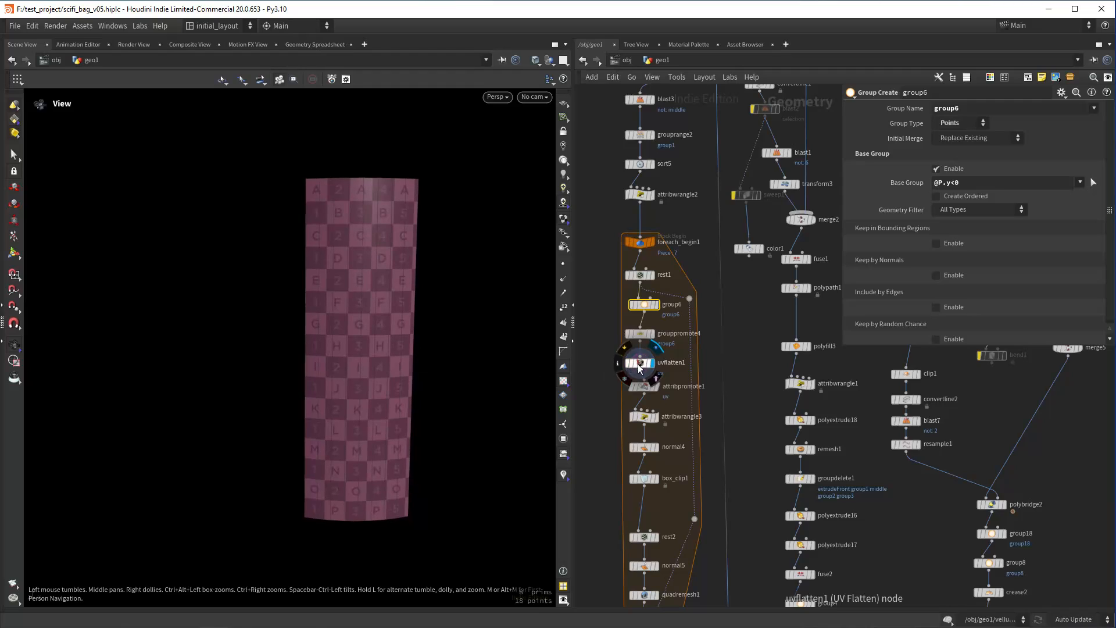
pyautogui.click(639, 363)
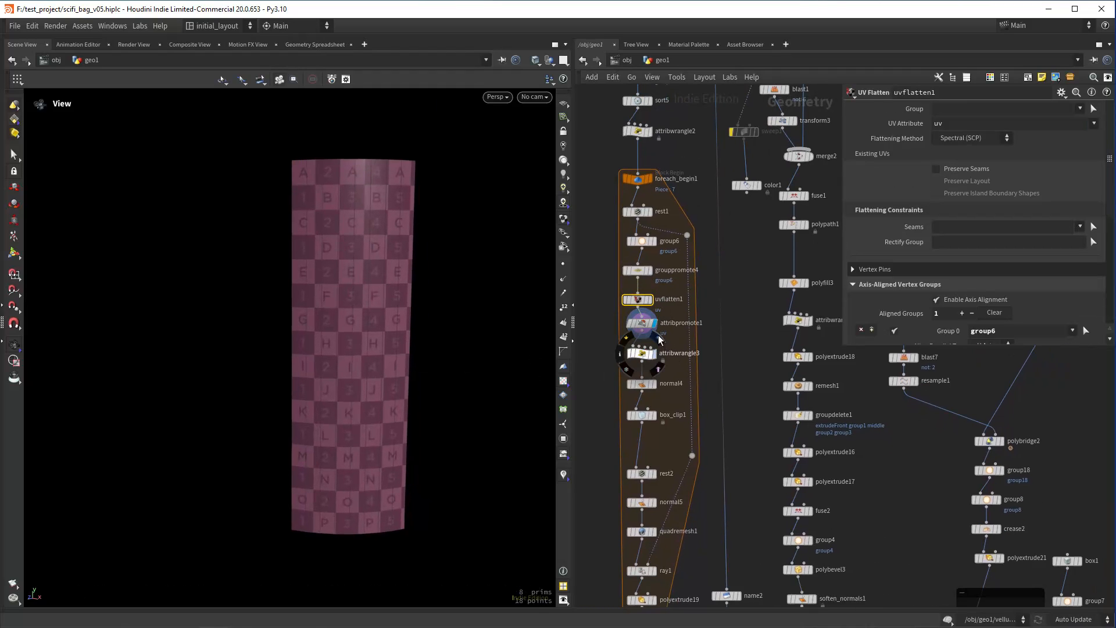
pyautogui.click(640, 353)
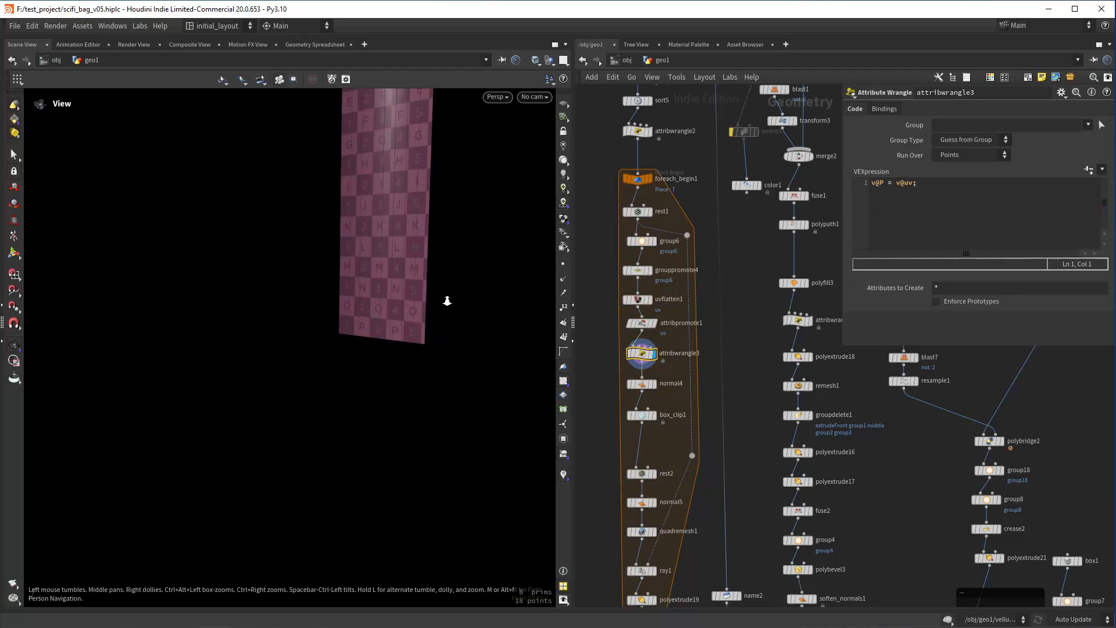
pyautogui.moveTo(446, 300); pyautogui.dragTo(510, 193)
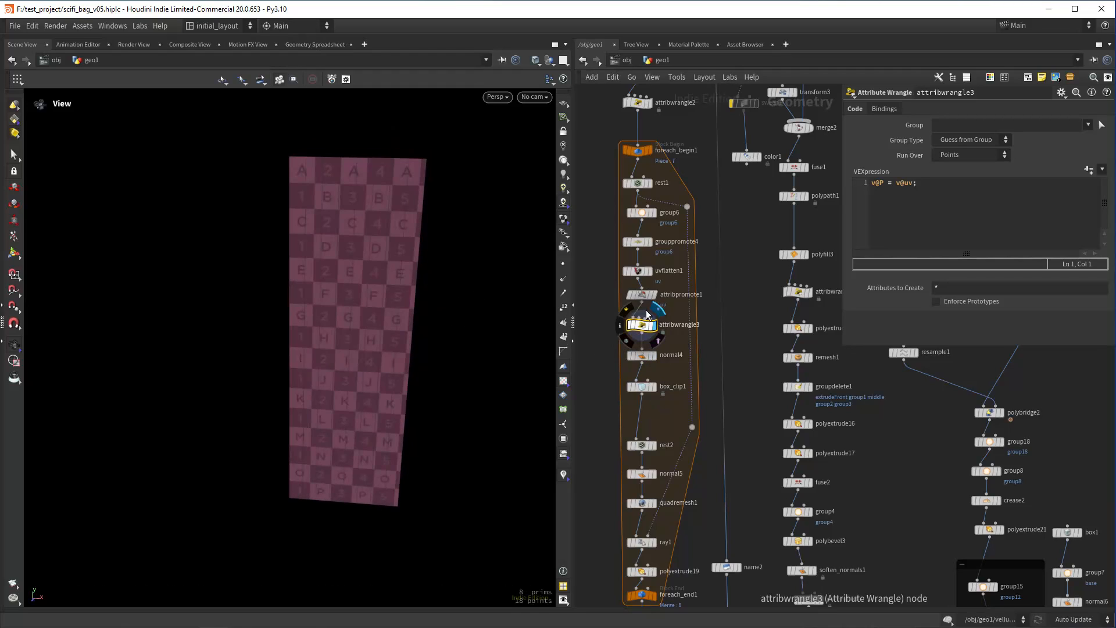
pyautogui.click(649, 294)
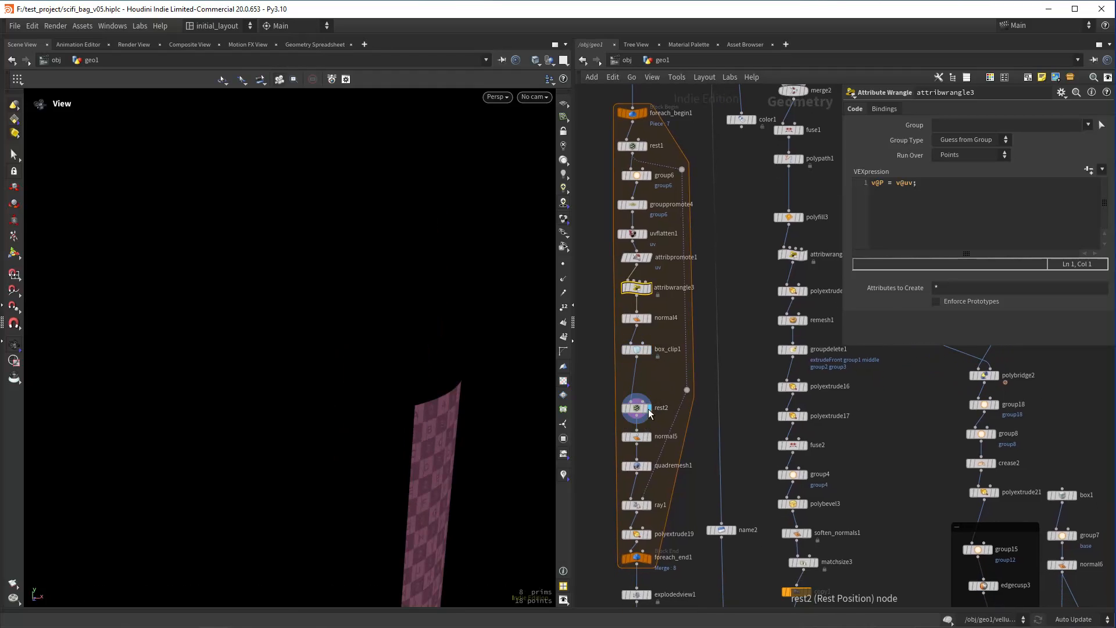
# Step: Review rest1 and rest2 settings and orbit the panel bent back onto its curved rest shape
pyautogui.click(633, 145)
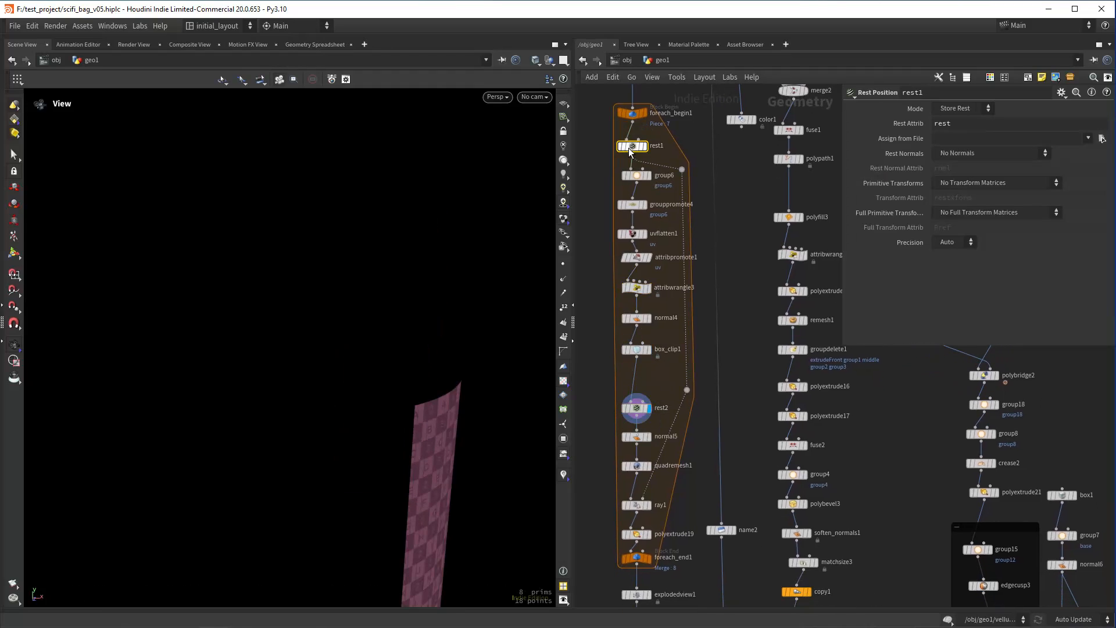
pyautogui.click(637, 408)
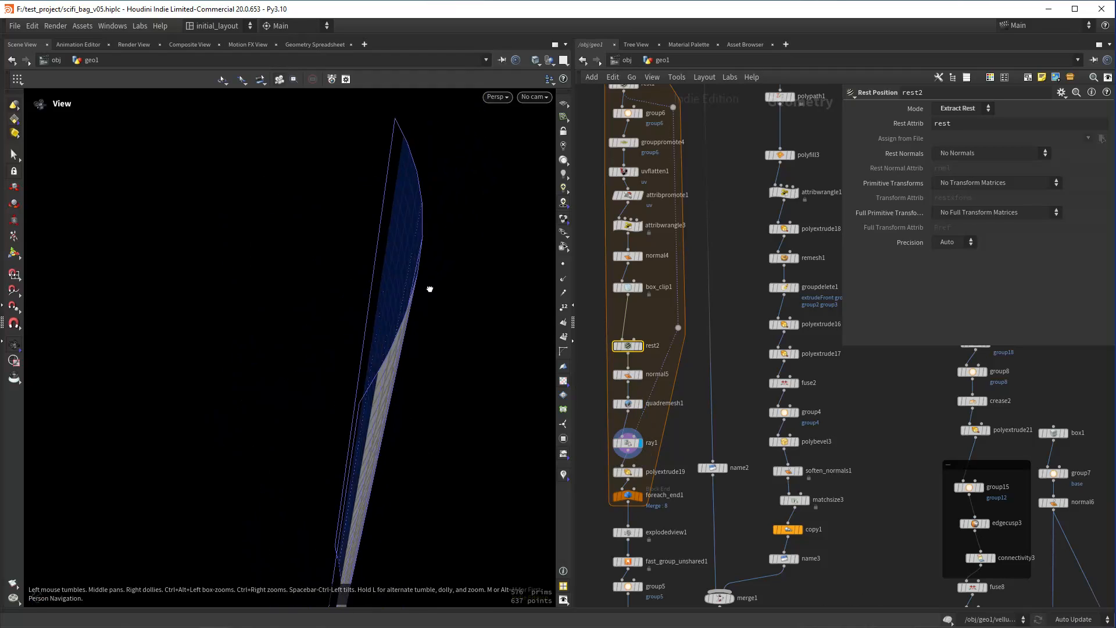
pyautogui.moveTo(429, 289); pyautogui.dragTo(403, 321)
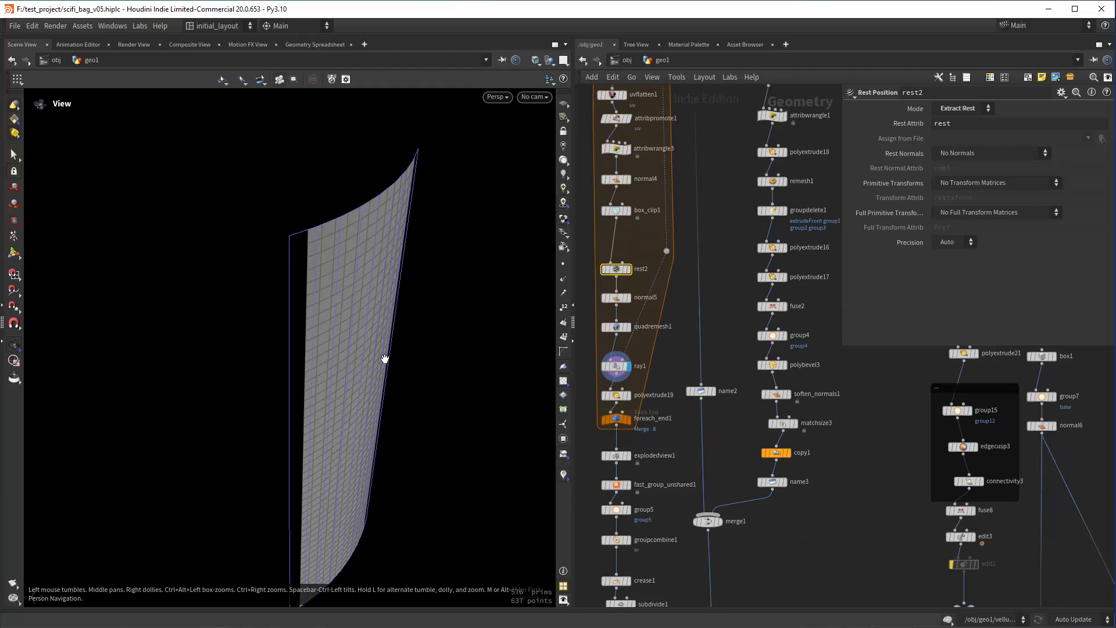
pyautogui.moveTo(385, 358); pyautogui.dragTo(400, 278)
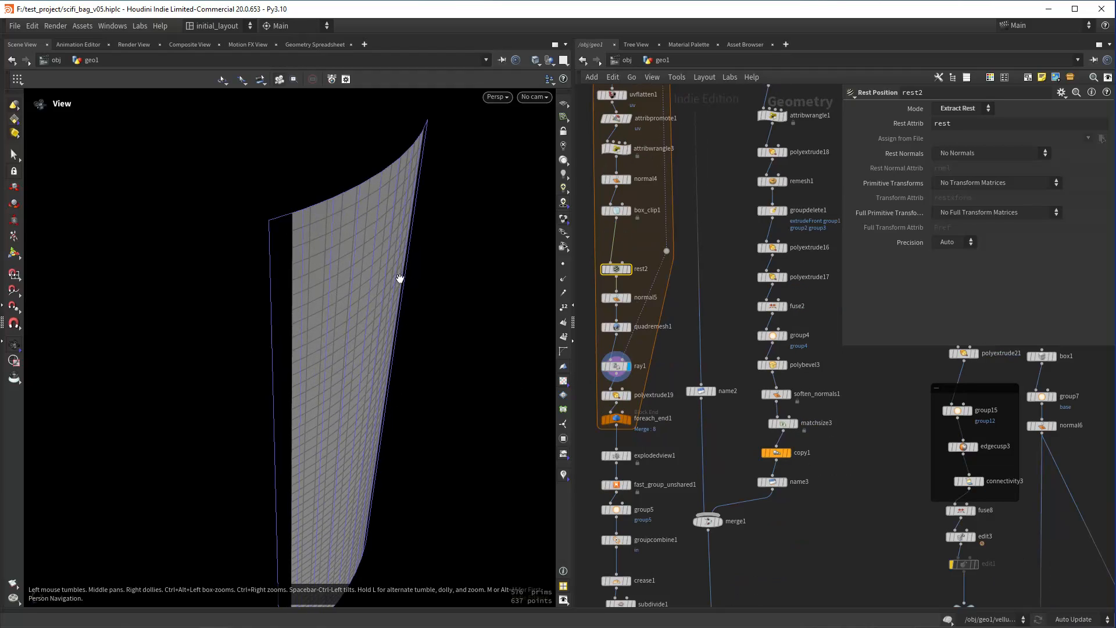
pyautogui.moveTo(399, 278); pyautogui.dragTo(534, 345)
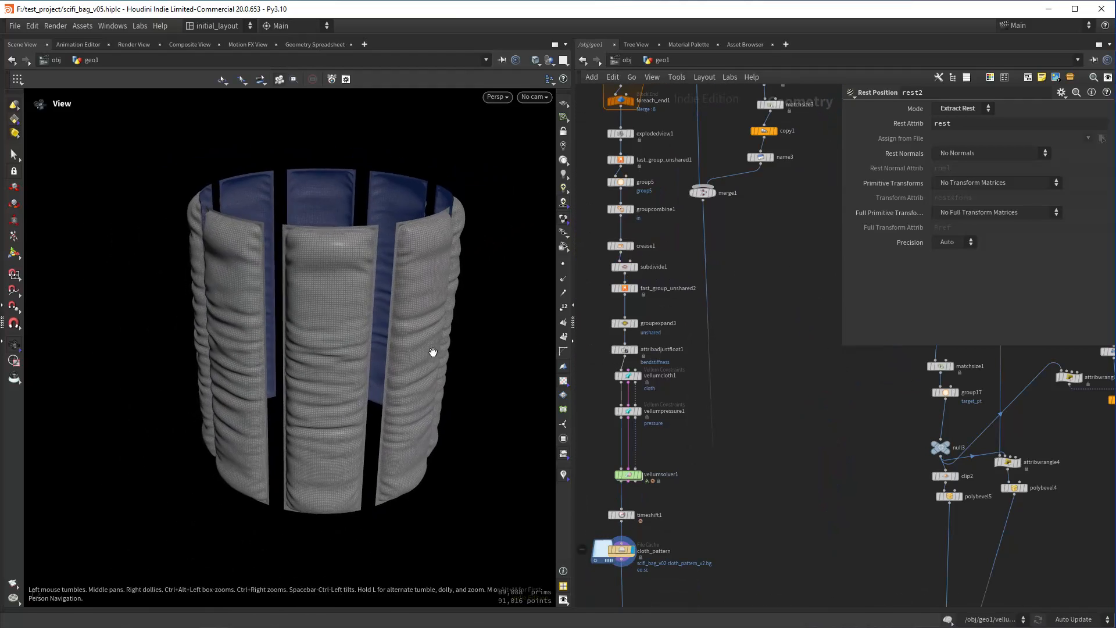
pyautogui.click(621, 323)
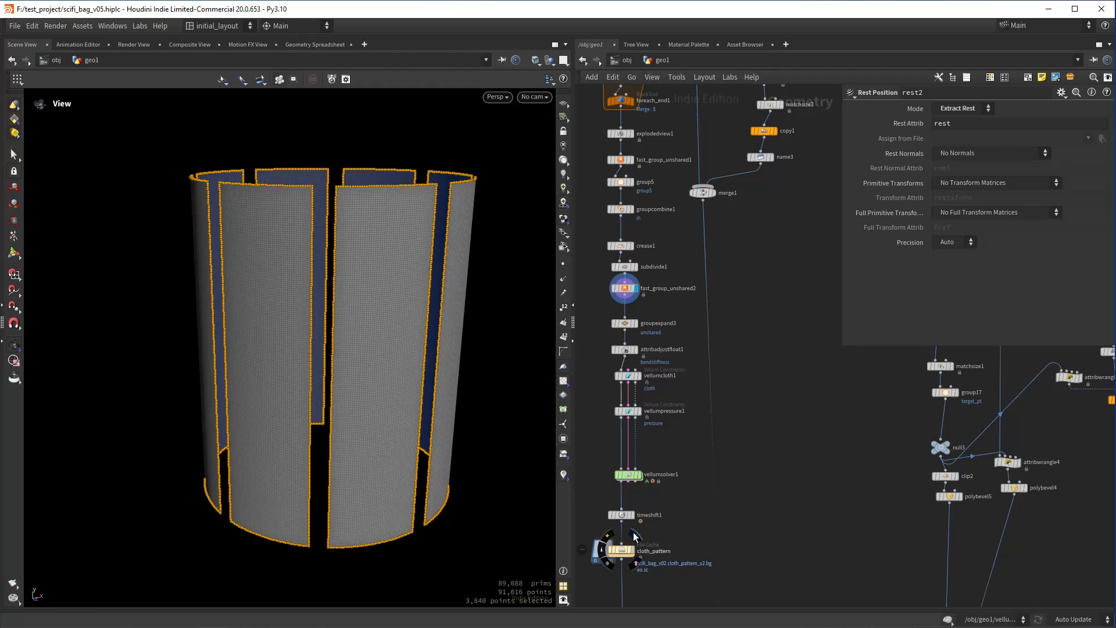
pyautogui.click(624, 551)
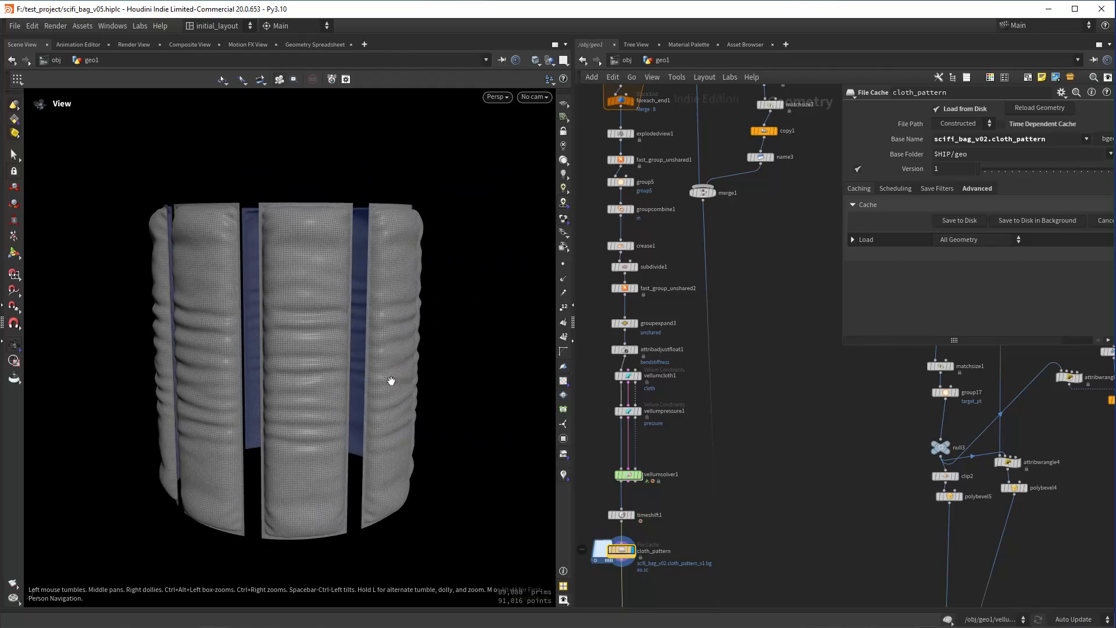
pyautogui.moveTo(391, 380); pyautogui.dragTo(396, 415)
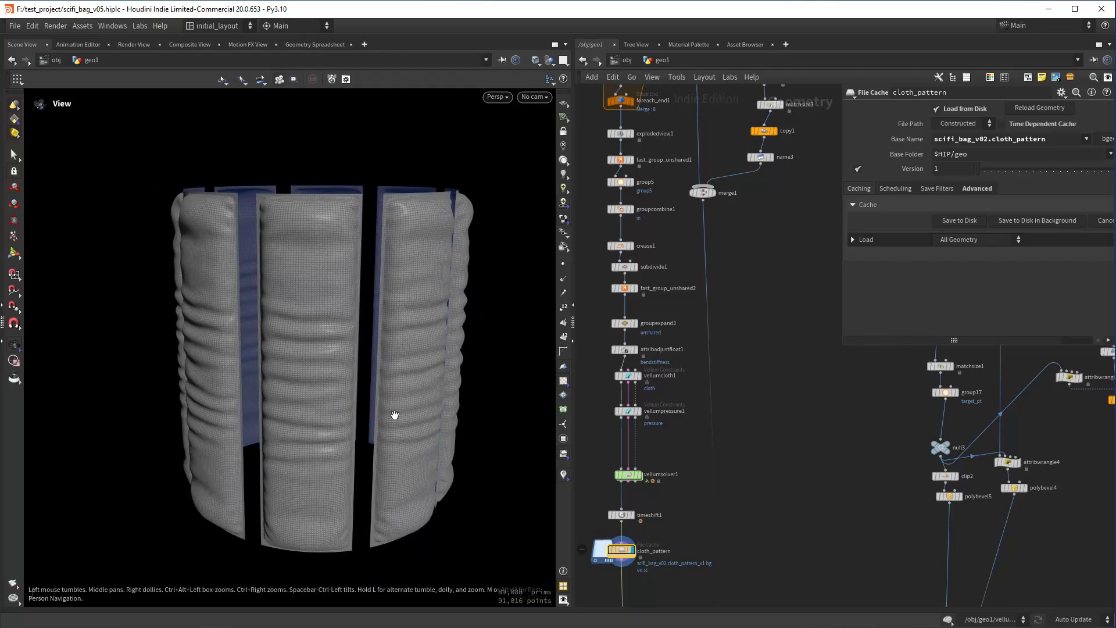
pyautogui.moveTo(395, 415); pyautogui.dragTo(433, 357)
pyautogui.write('2')
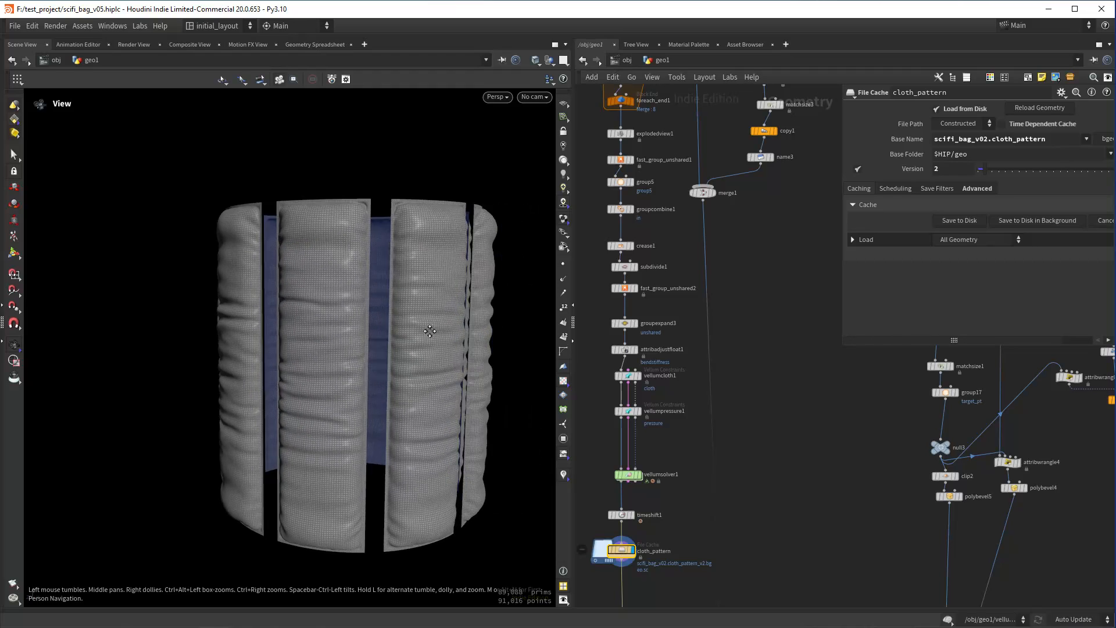
pyautogui.moveTo(429, 332); pyautogui.dragTo(363, 328)
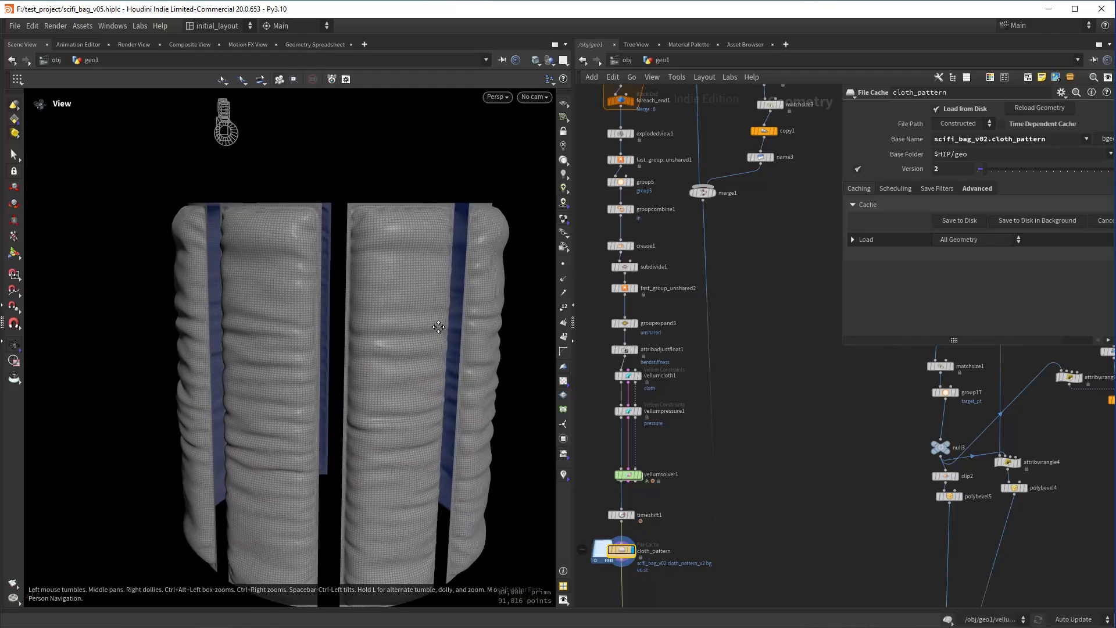
pyautogui.moveTo(438, 328); pyautogui.dragTo(368, 325)
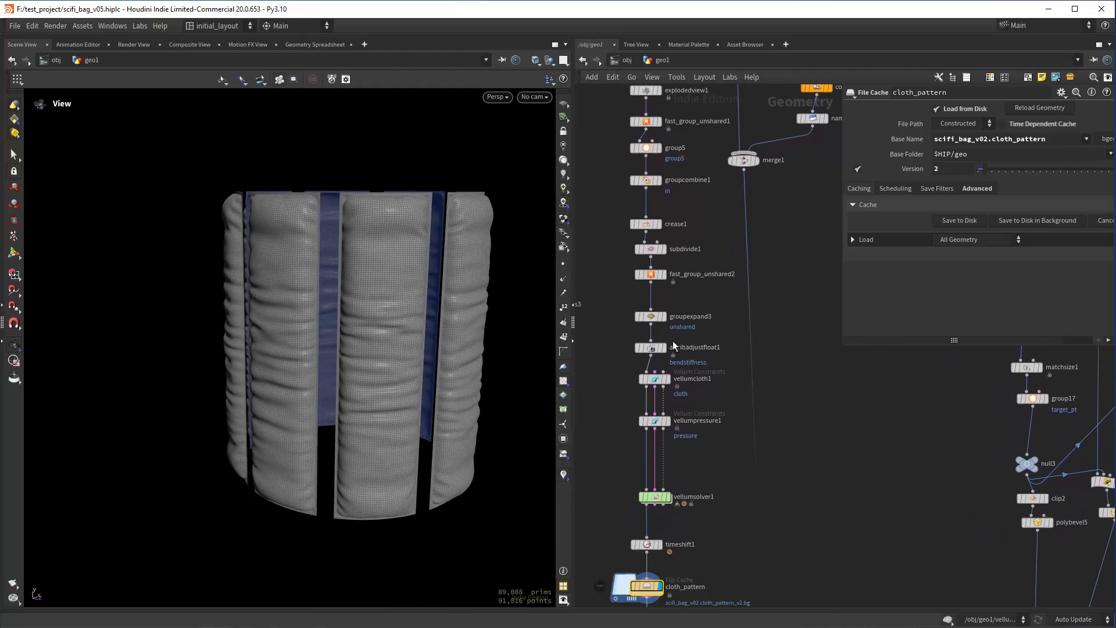
# Step: View the noise-varied bendstiffness attribute from attribadjustfloat1 on the panels
pyautogui.click(650, 347)
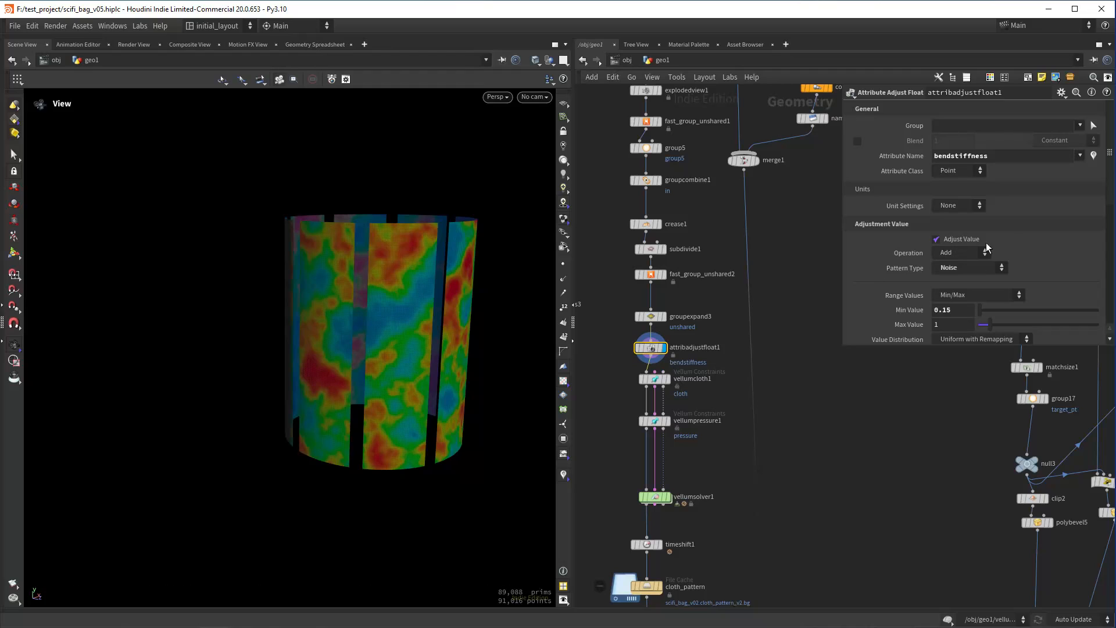
pyautogui.scroll(-3)
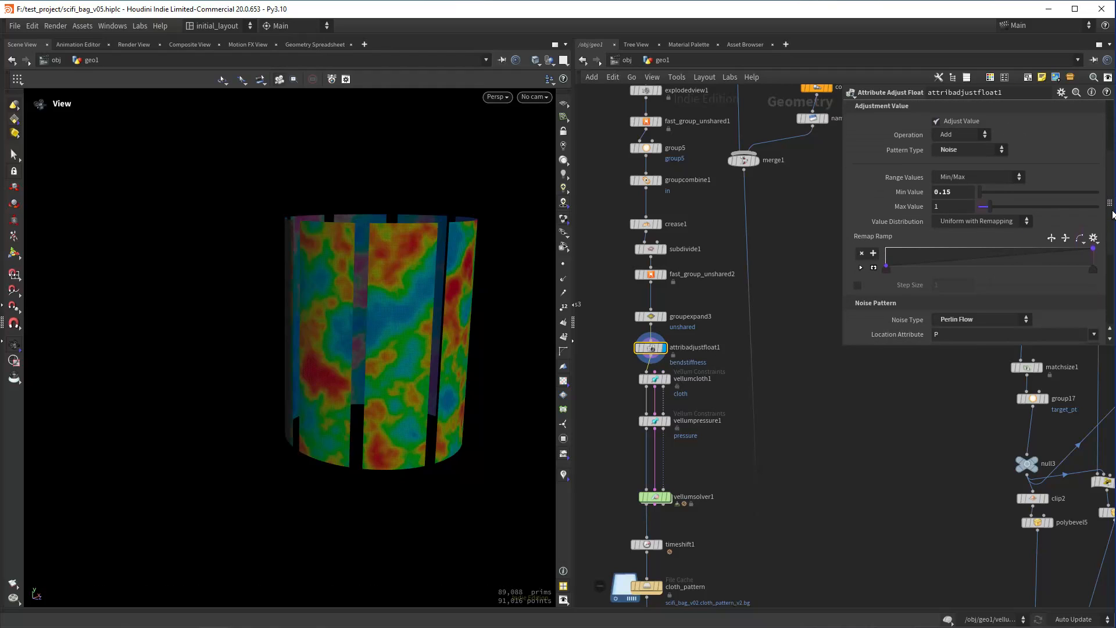
pyautogui.scroll(-3)
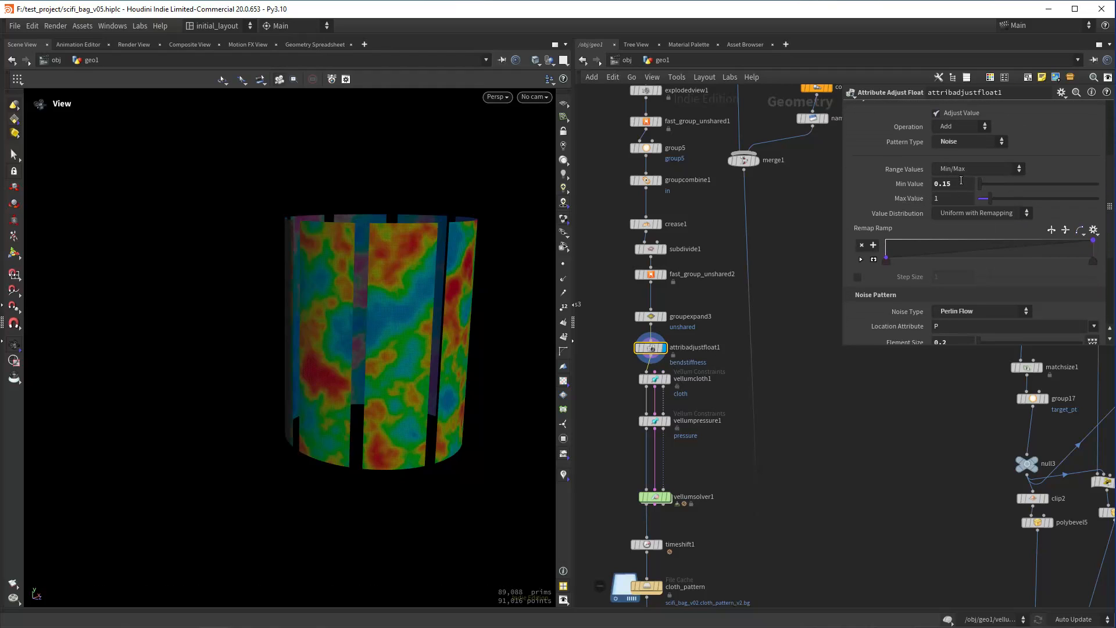
pyautogui.scroll(-3)
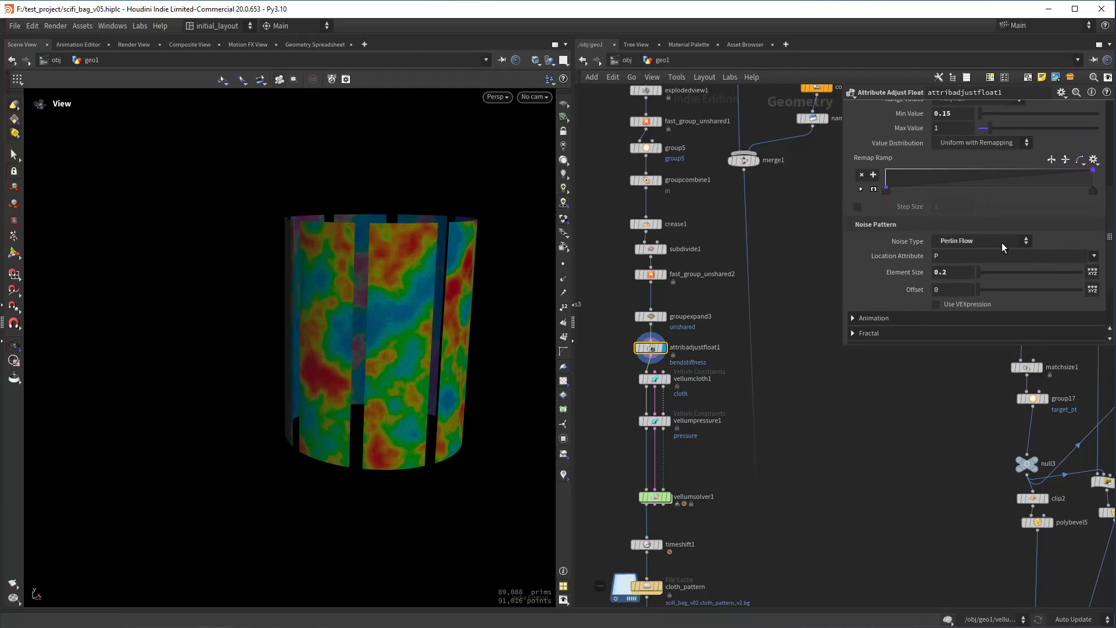
# Step: Set vellumcloth1 Bend Stiffness to Scale by Attribute and check the node info
pyautogui.click(951, 272)
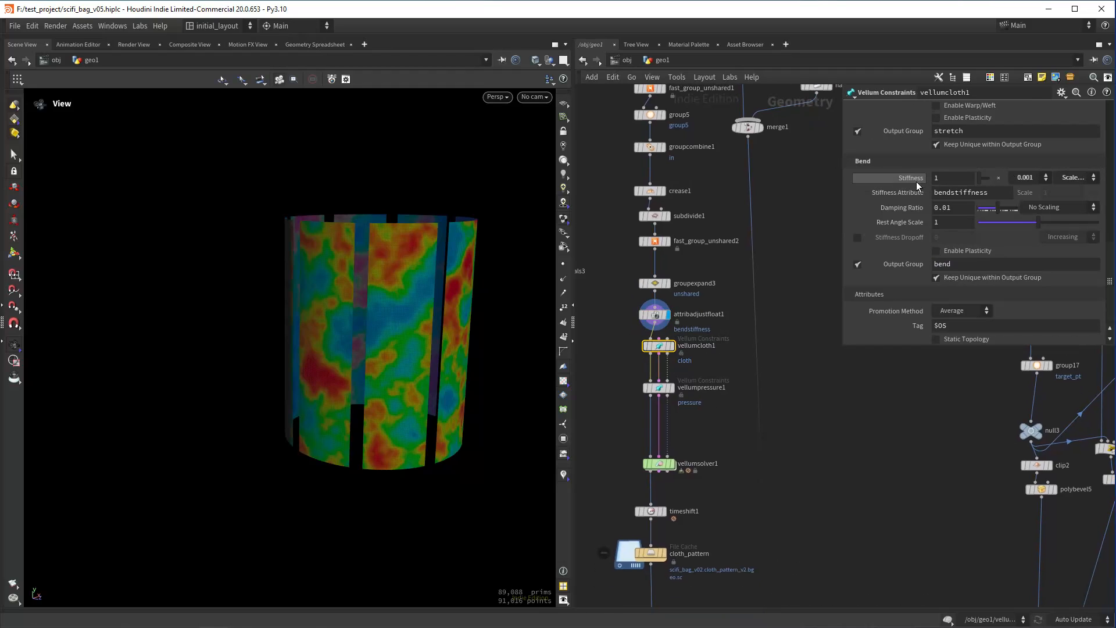
pyautogui.click(1074, 177)
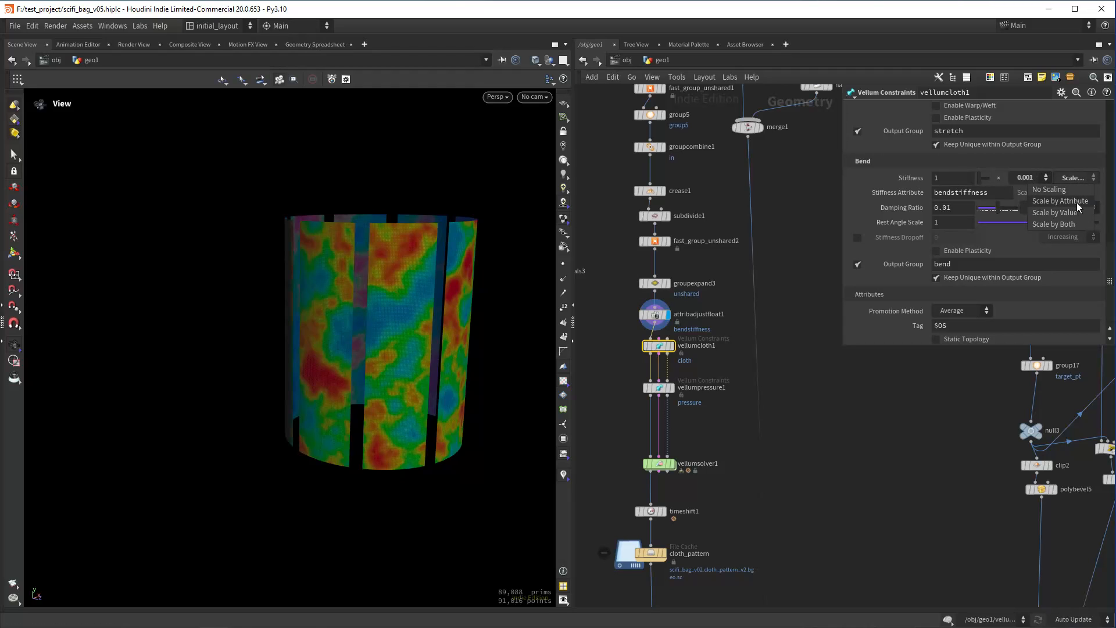
pyautogui.click(1048, 188)
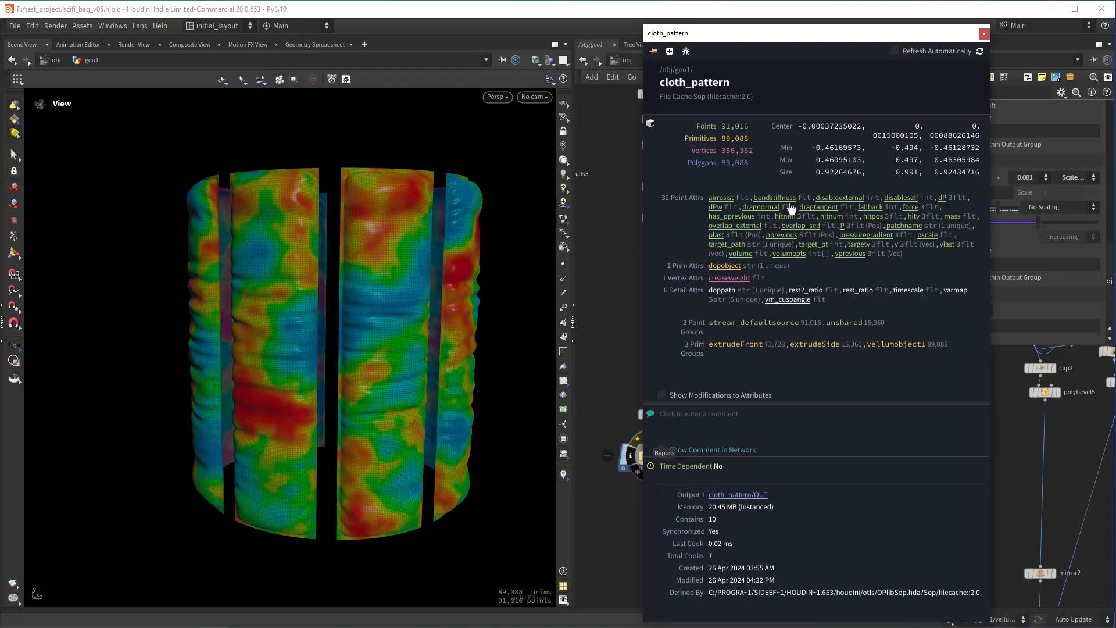
pyautogui.click(981, 34)
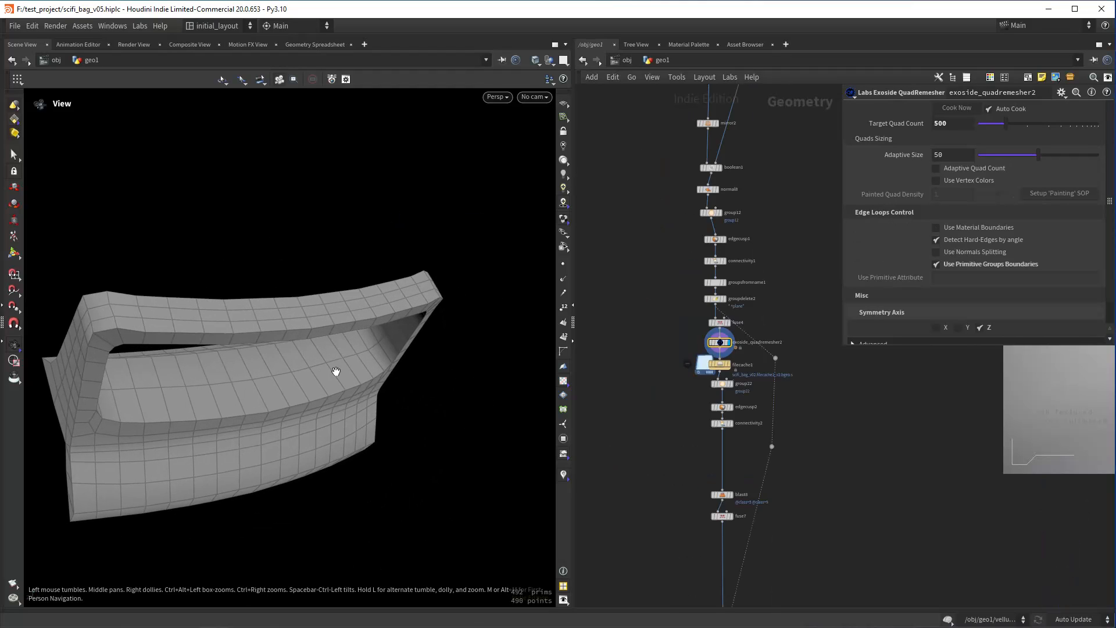
pyautogui.moveTo(337, 371); pyautogui.dragTo(305, 321)
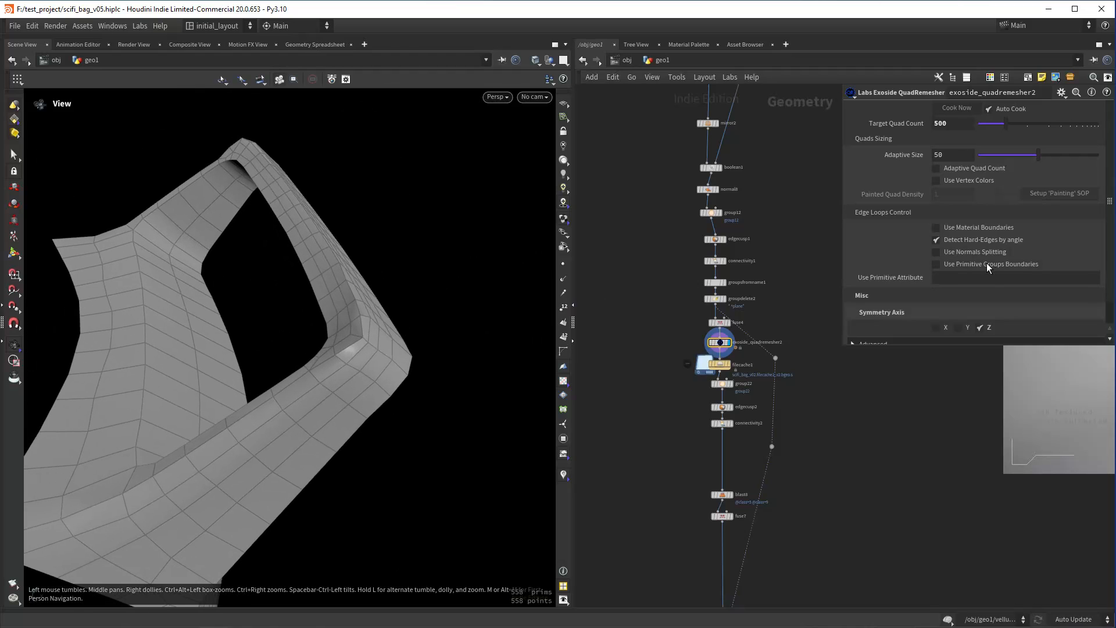
pyautogui.click(936, 264)
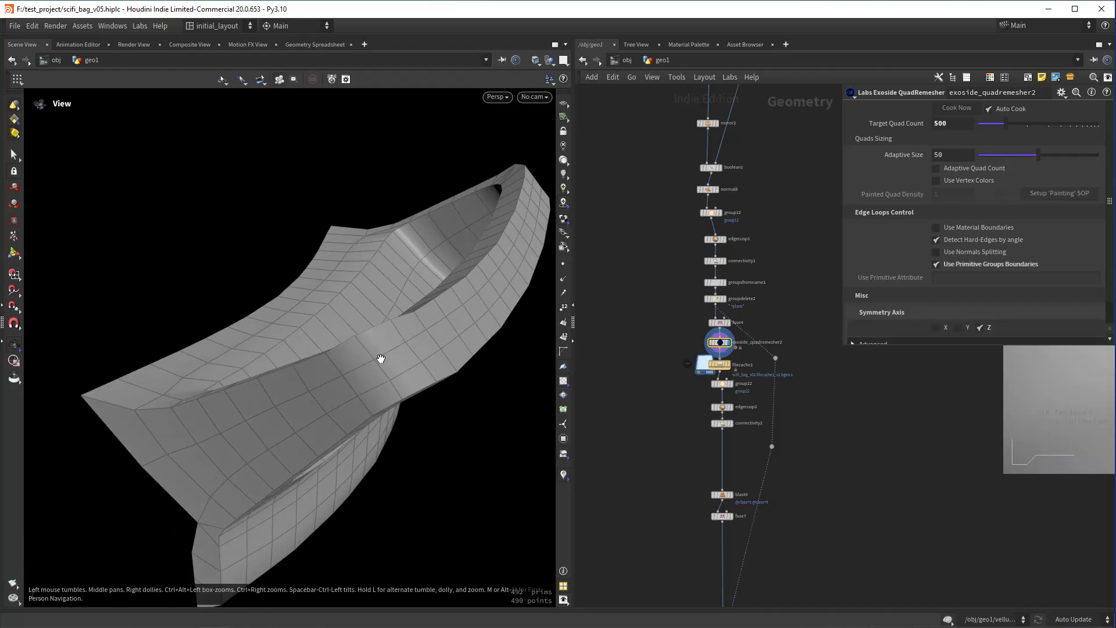
pyautogui.moveTo(381, 358); pyautogui.dragTo(410, 328)
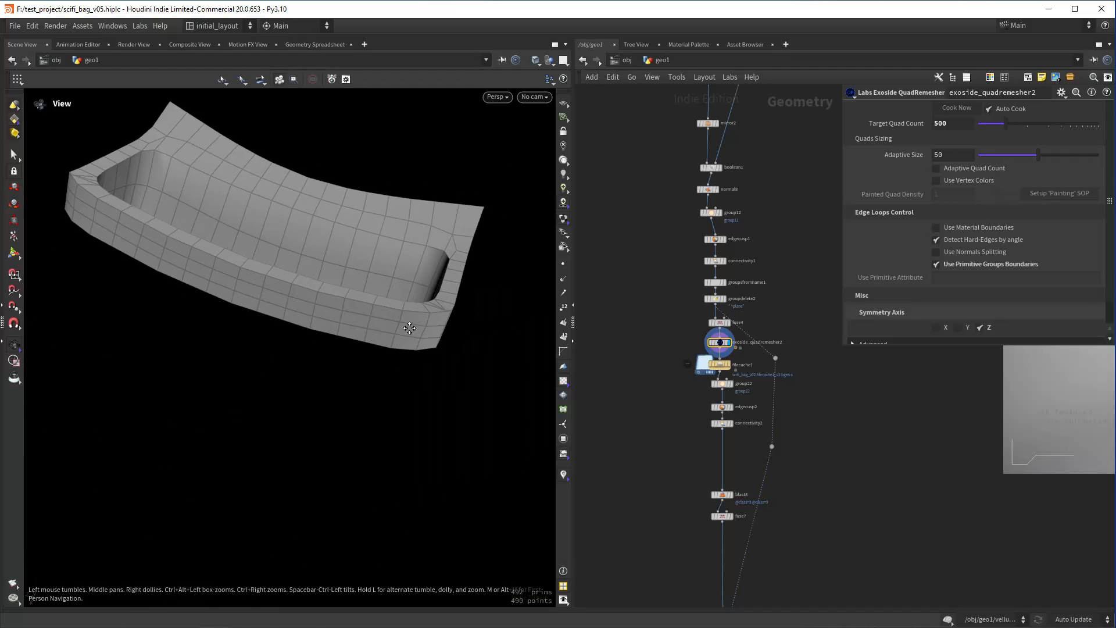
pyautogui.moveTo(409, 328); pyautogui.dragTo(446, 368)
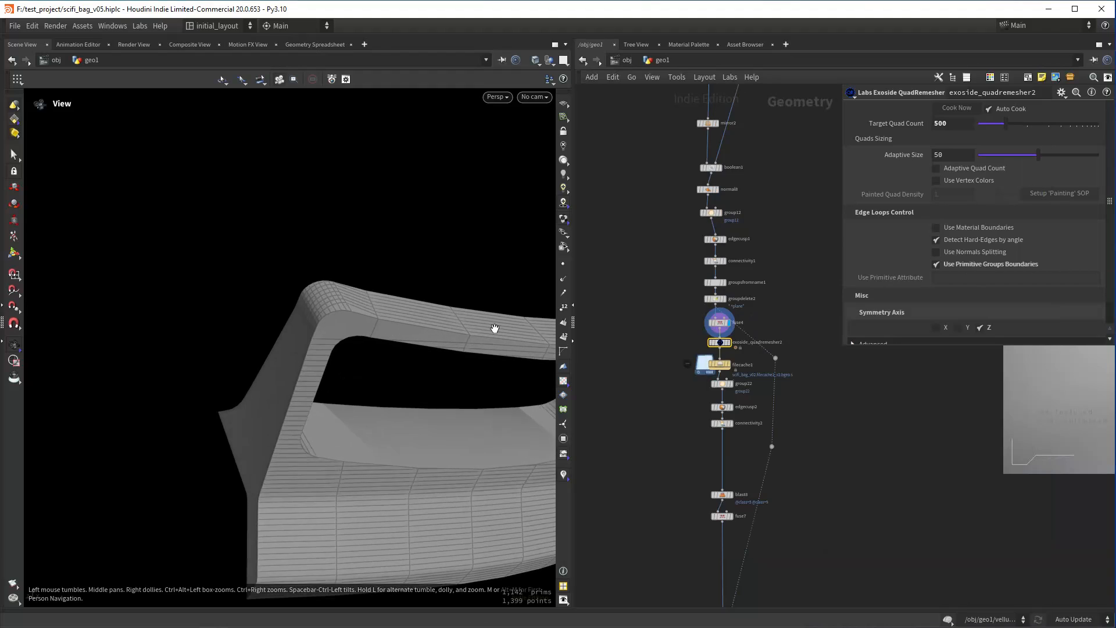
pyautogui.moveTo(495, 328); pyautogui.dragTo(326, 353)
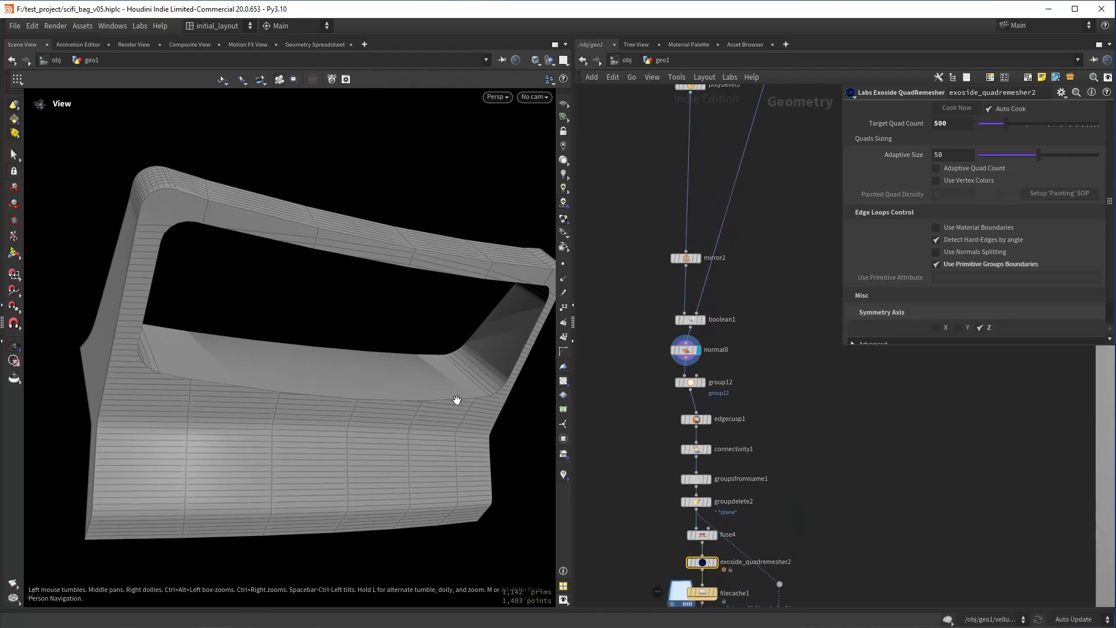
pyautogui.click(689, 381)
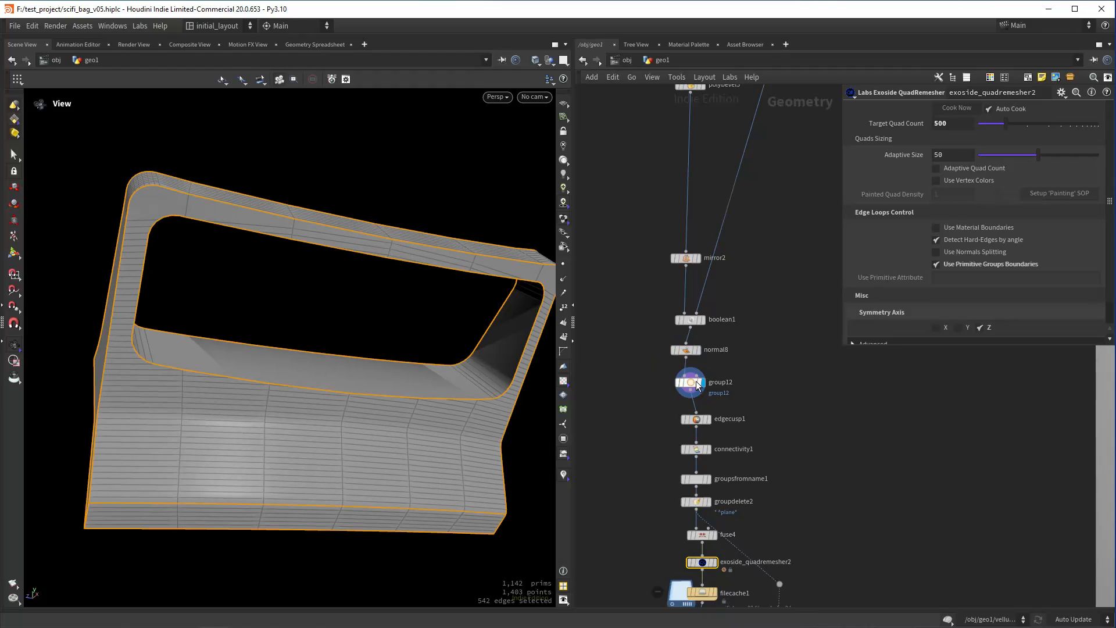
pyautogui.click(689, 382)
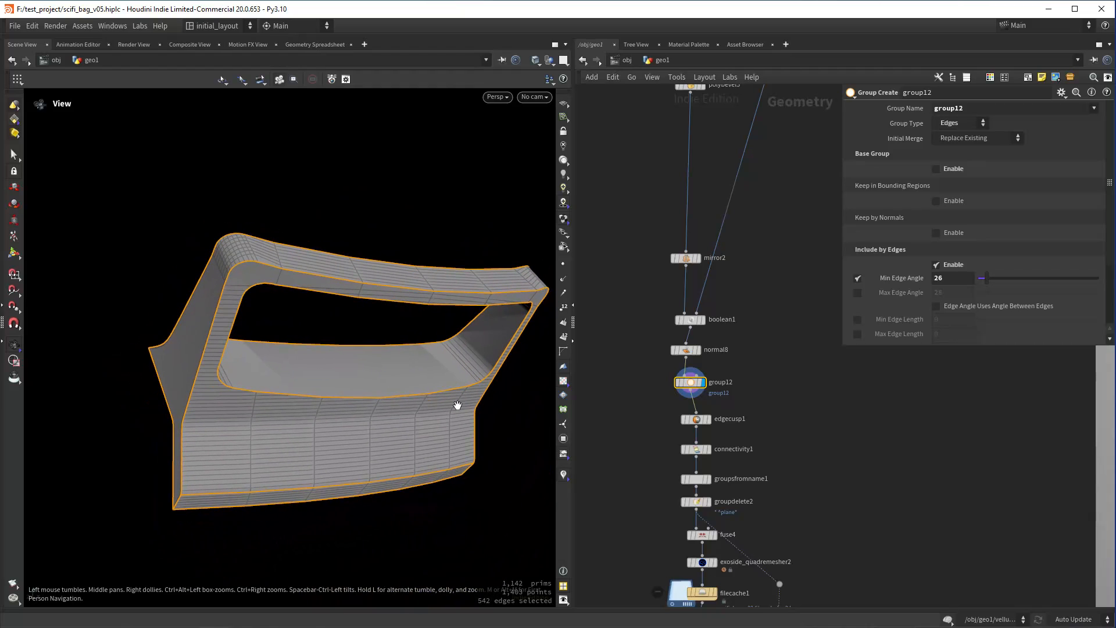
pyautogui.click(695, 419)
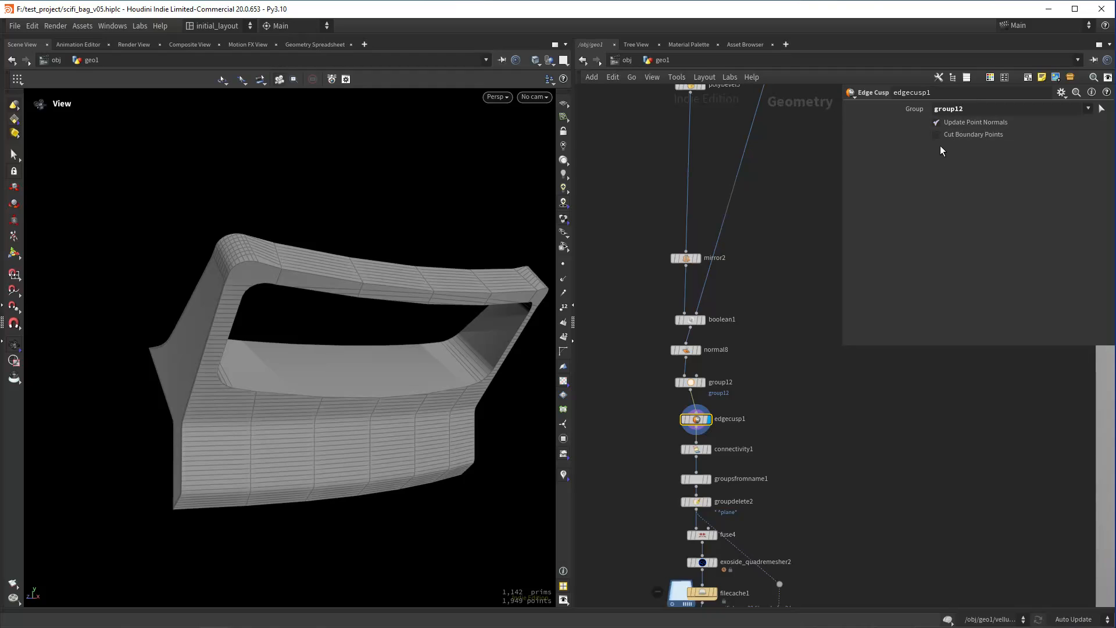
pyautogui.scroll(-3)
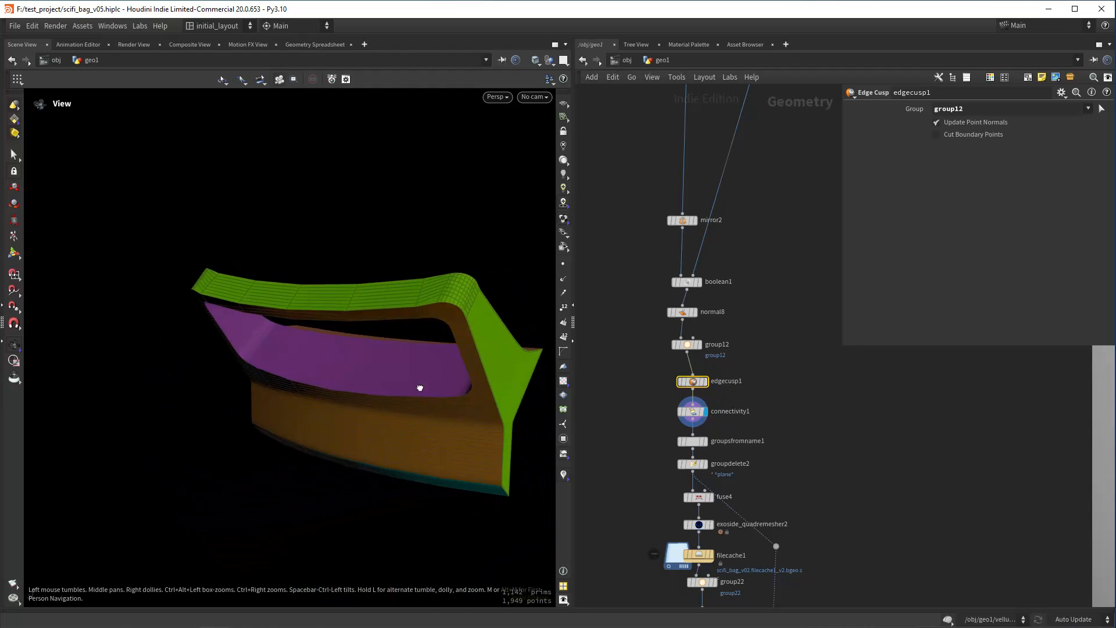
pyautogui.moveTo(419, 386); pyautogui.dragTo(460, 379)
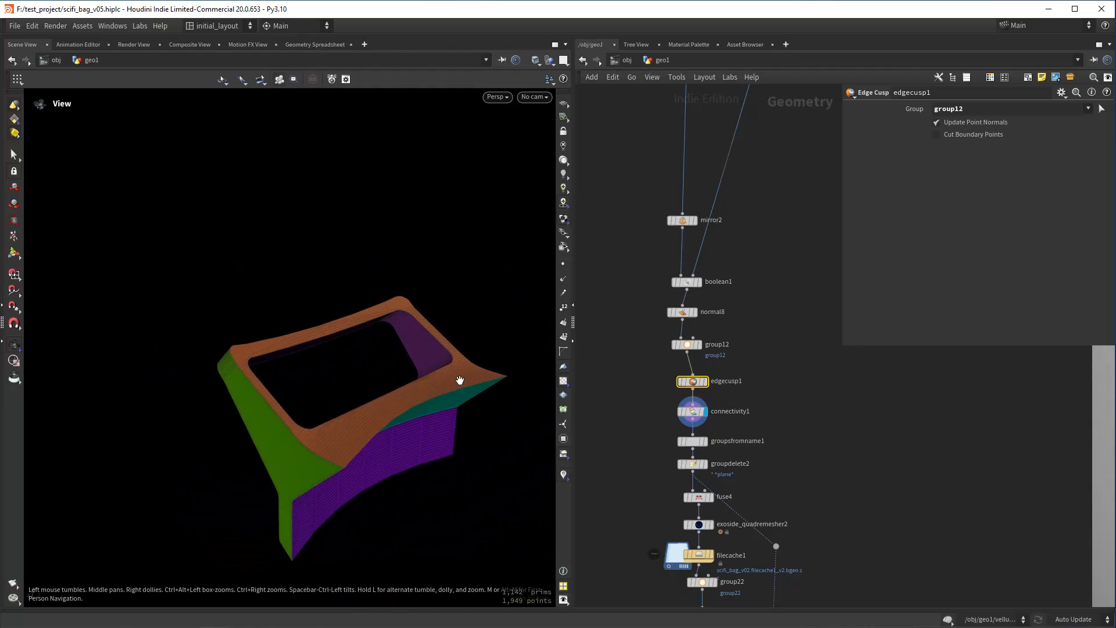
pyautogui.moveTo(460, 379); pyautogui.dragTo(342, 334)
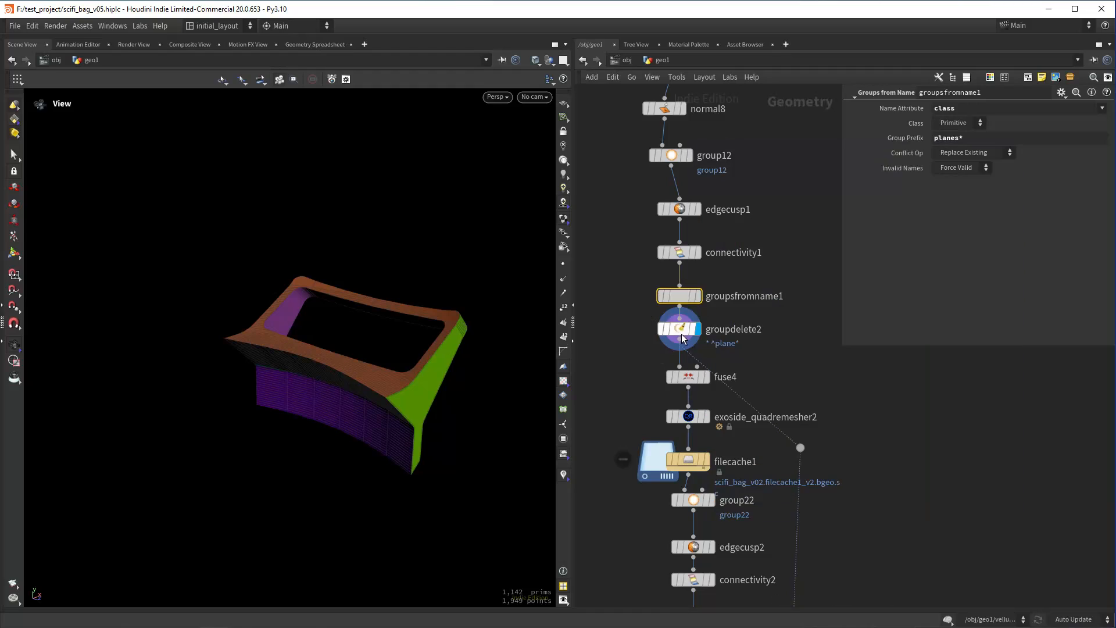
pyautogui.moveTo(696, 308)
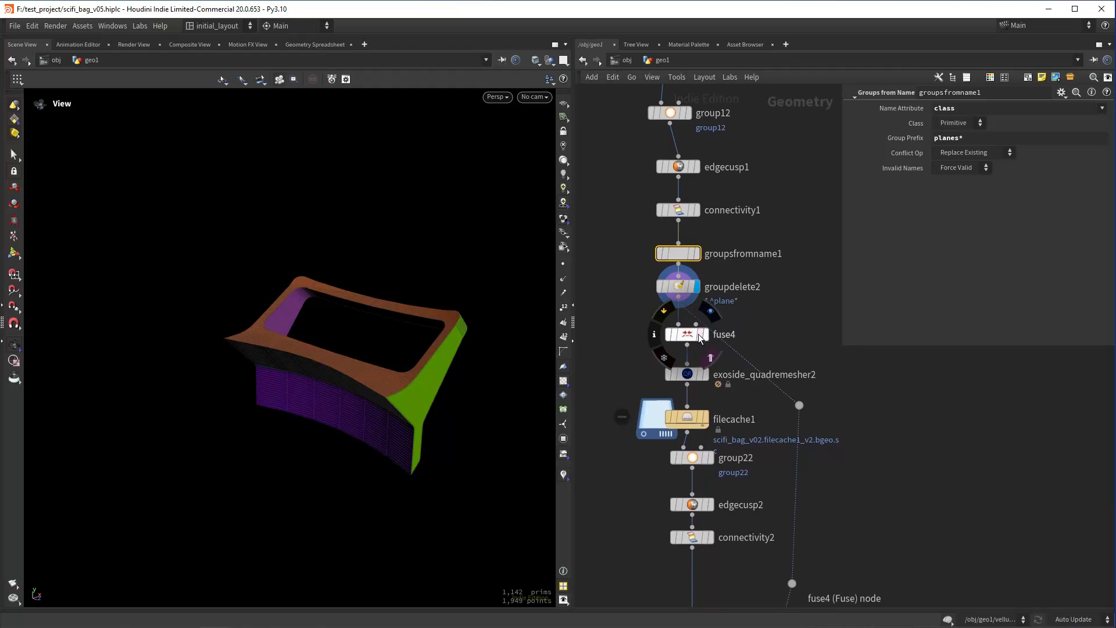
pyautogui.click(678, 335)
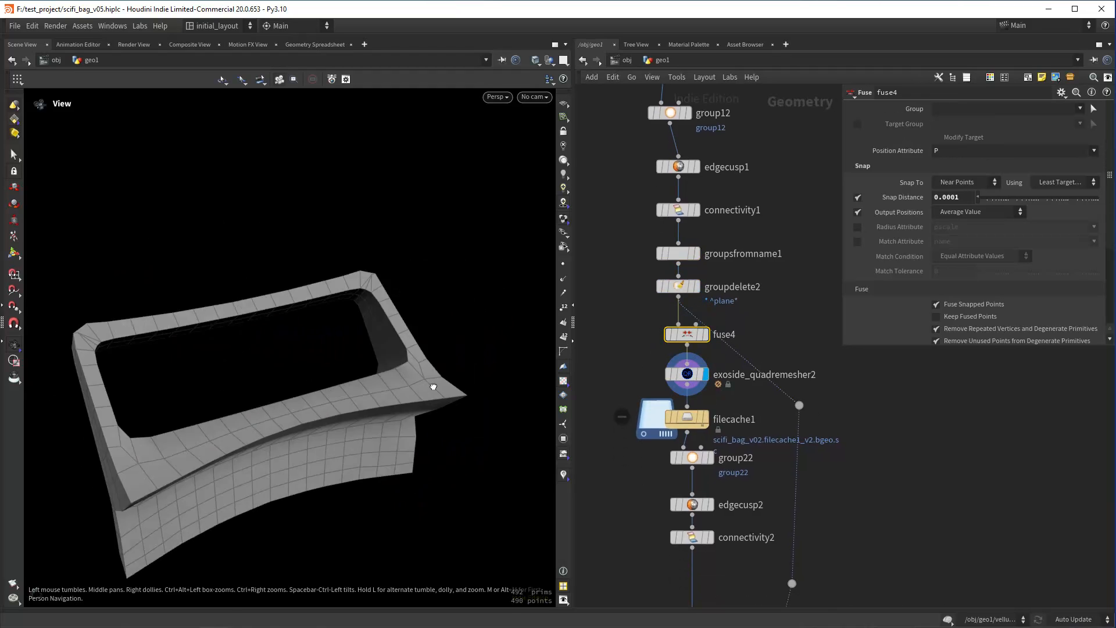
pyautogui.moveTo(432, 386); pyautogui.dragTo(428, 442)
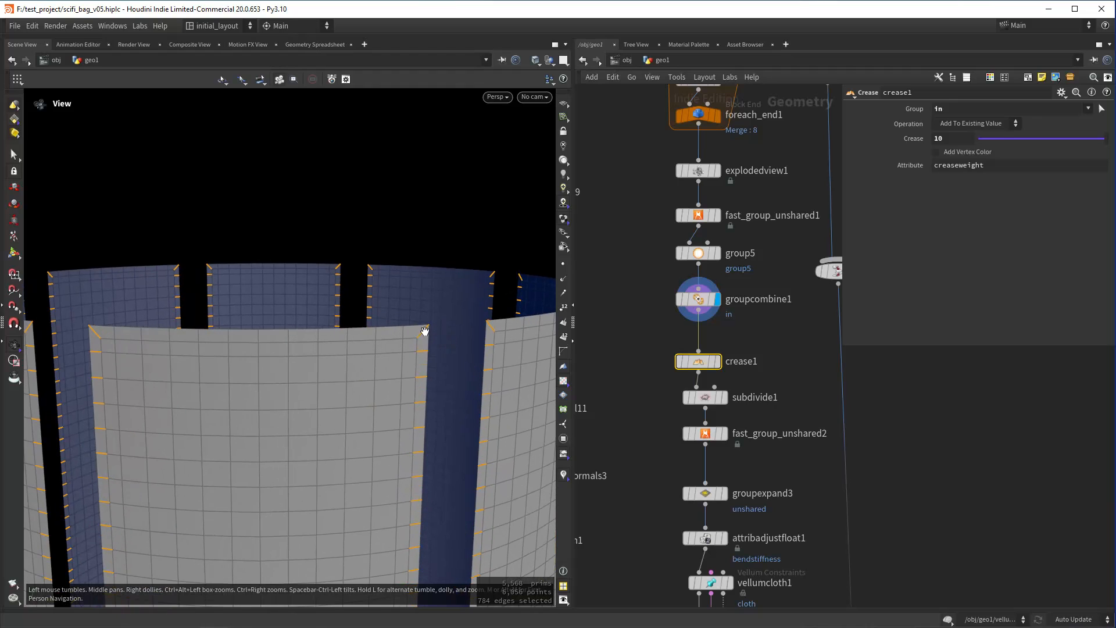
# Step: Display subdivide1 and inspect the panel corners with crease weights overridden
pyautogui.moveTo(426, 330); pyautogui.dragTo(546, 356)
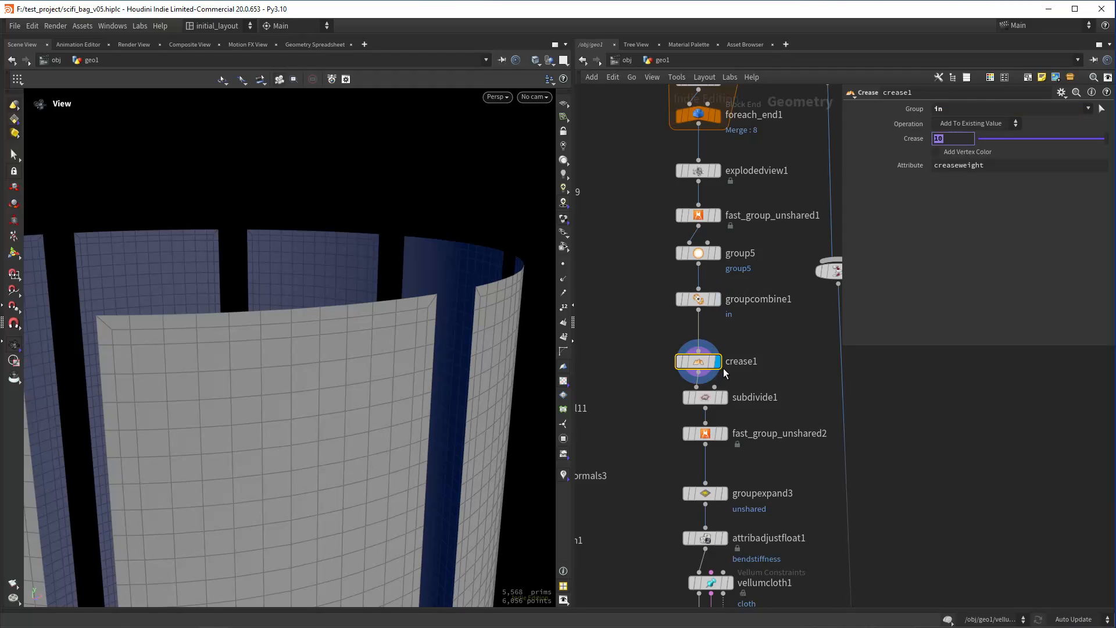
pyautogui.click(705, 397)
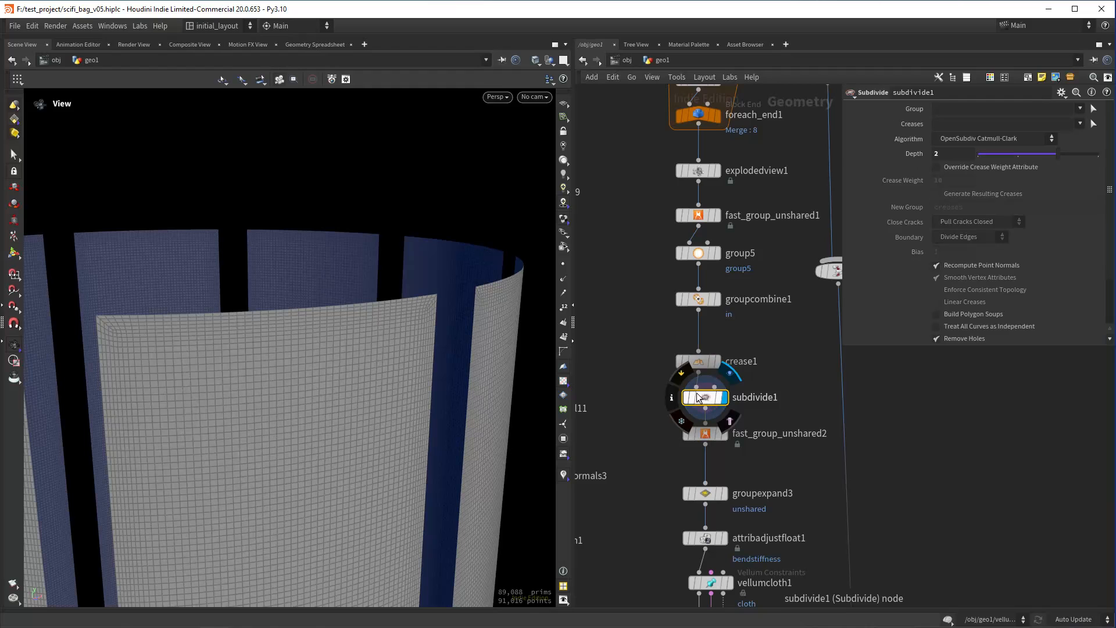
pyautogui.moveTo(284, 356); pyautogui.dragTo(260, 401)
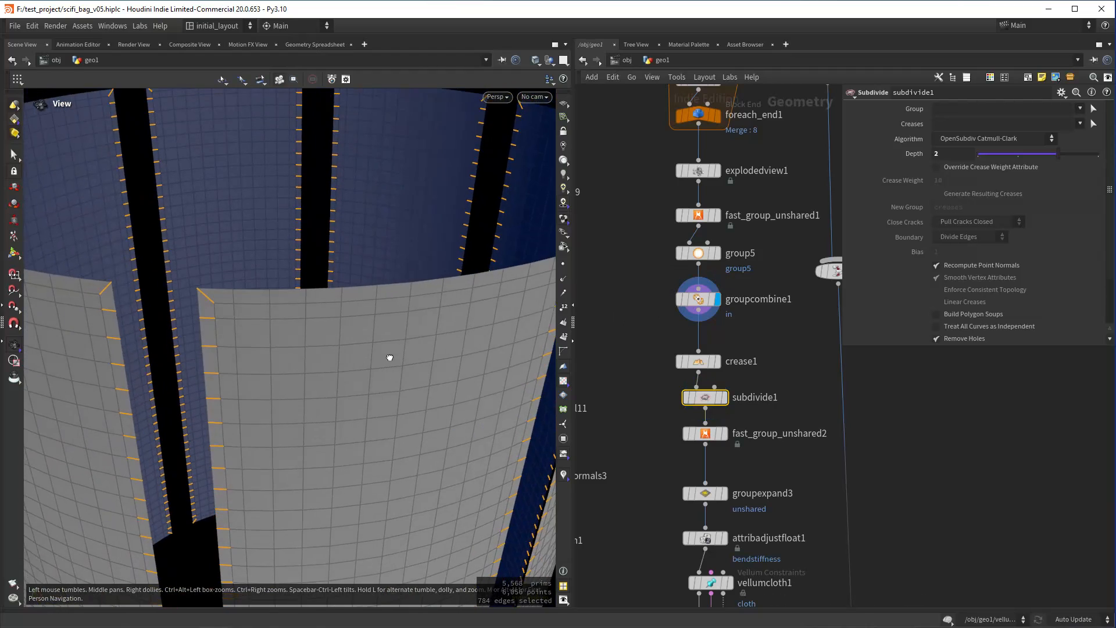
pyautogui.moveTo(388, 357); pyautogui.dragTo(280, 301)
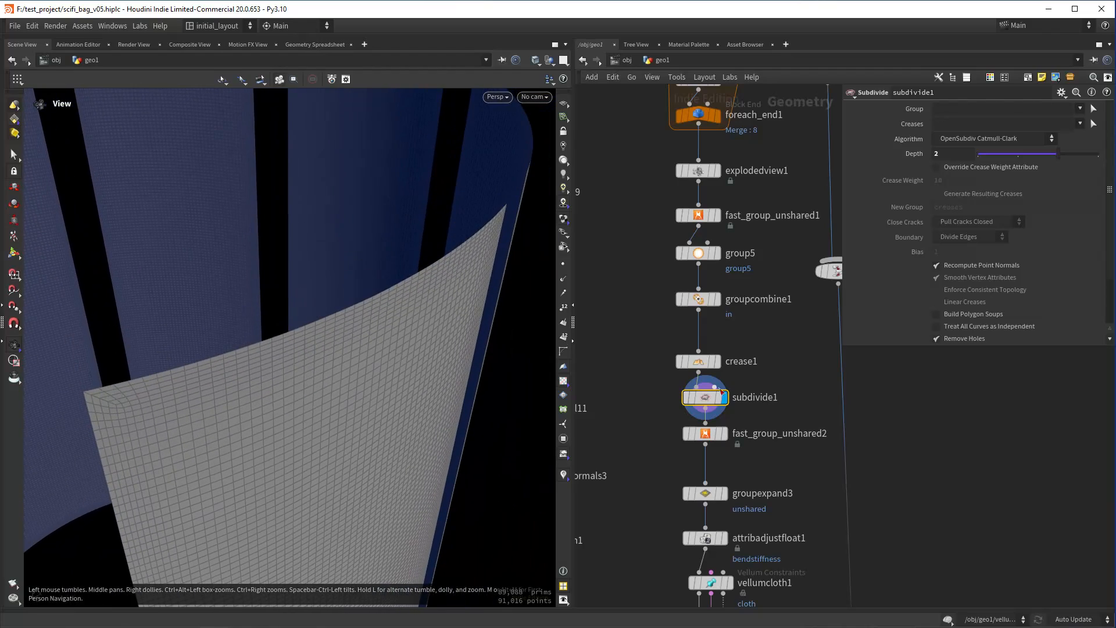
pyautogui.click(936, 167)
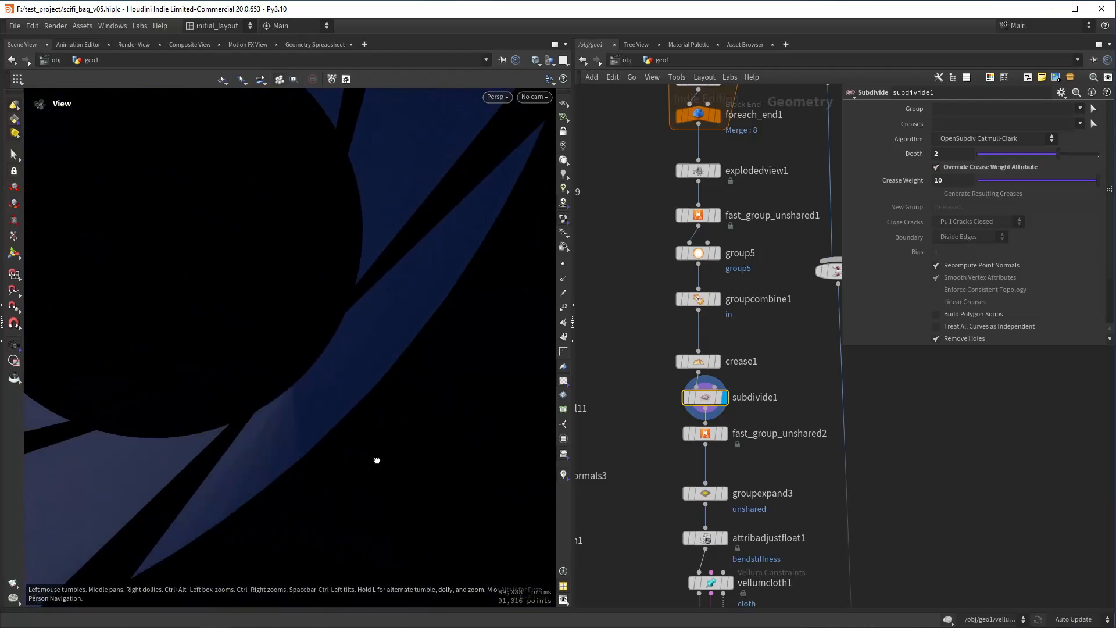
# Step: Uncheck Override Crease Weight Attribute so the panel creases keep their own weights
pyautogui.moveTo(376, 460); pyautogui.dragTo(355, 366)
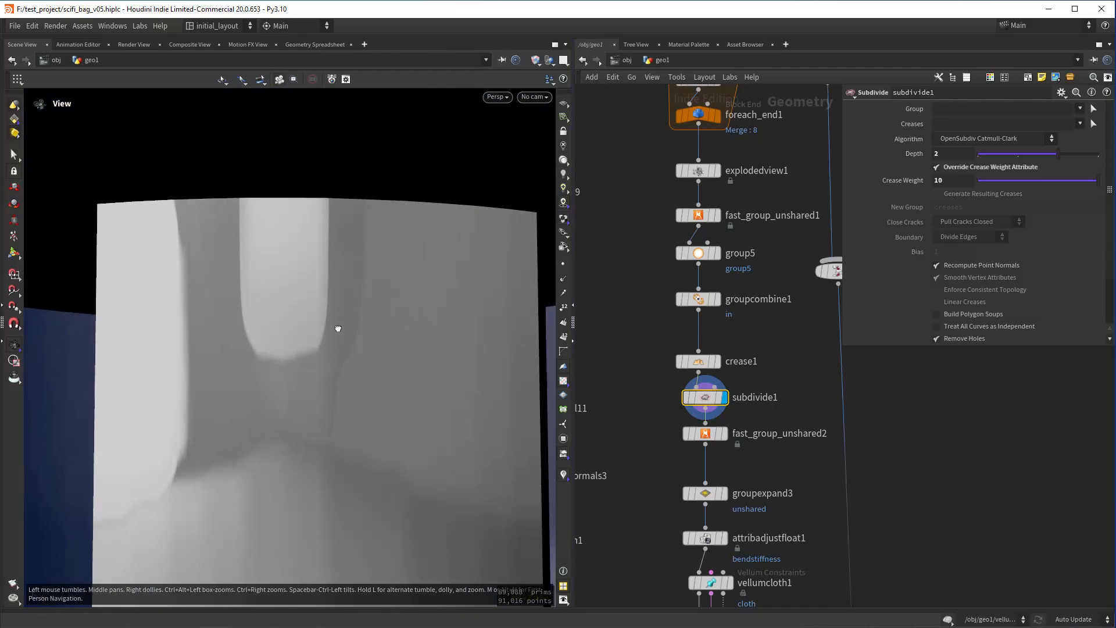
pyautogui.moveTo(337, 328); pyautogui.dragTo(378, 316)
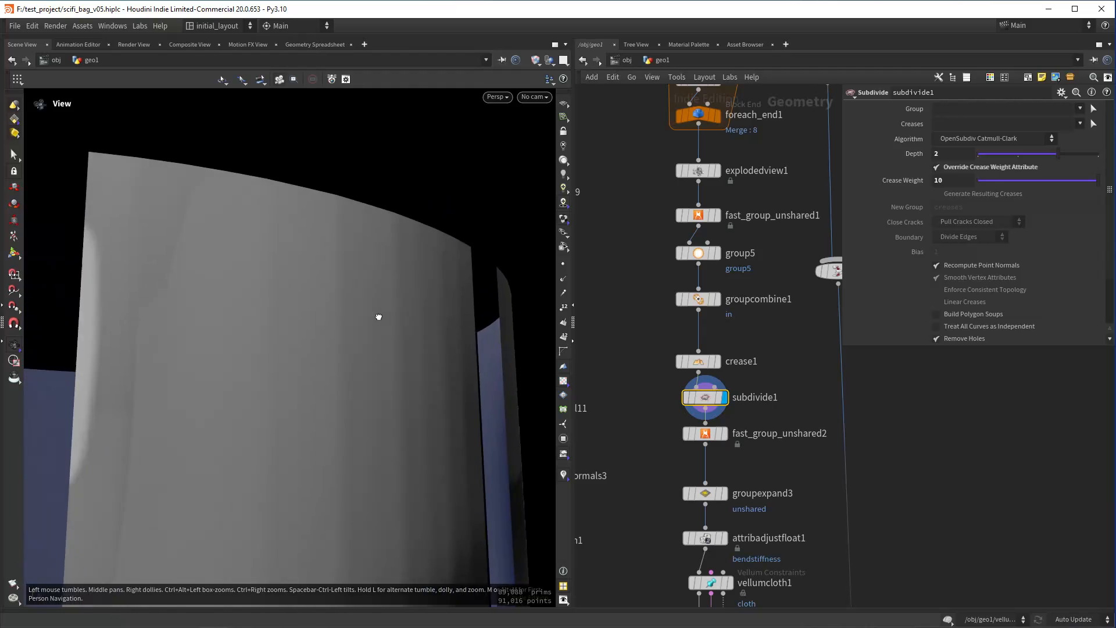
pyautogui.moveTo(378, 316); pyautogui.dragTo(245, 329)
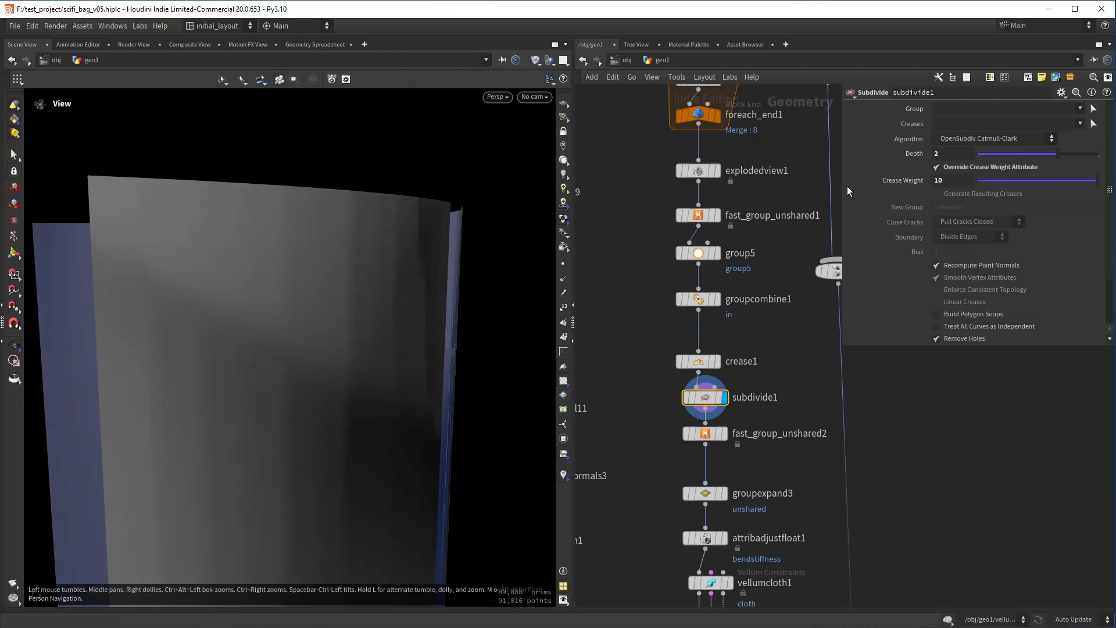
pyautogui.click(936, 167)
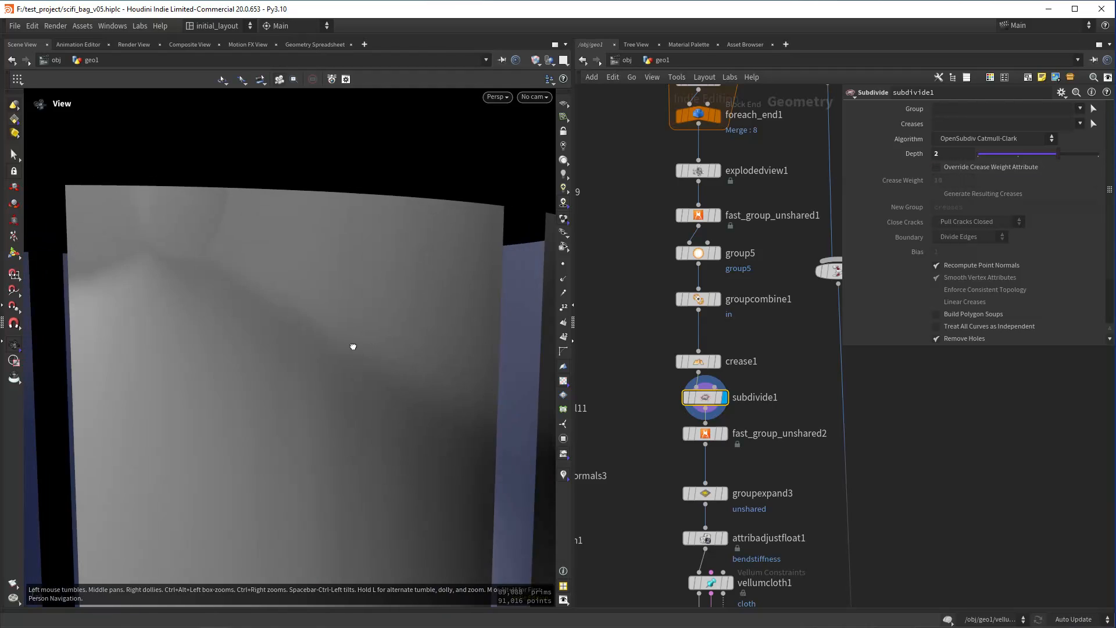
pyautogui.moveTo(352, 347); pyautogui.dragTo(401, 338)
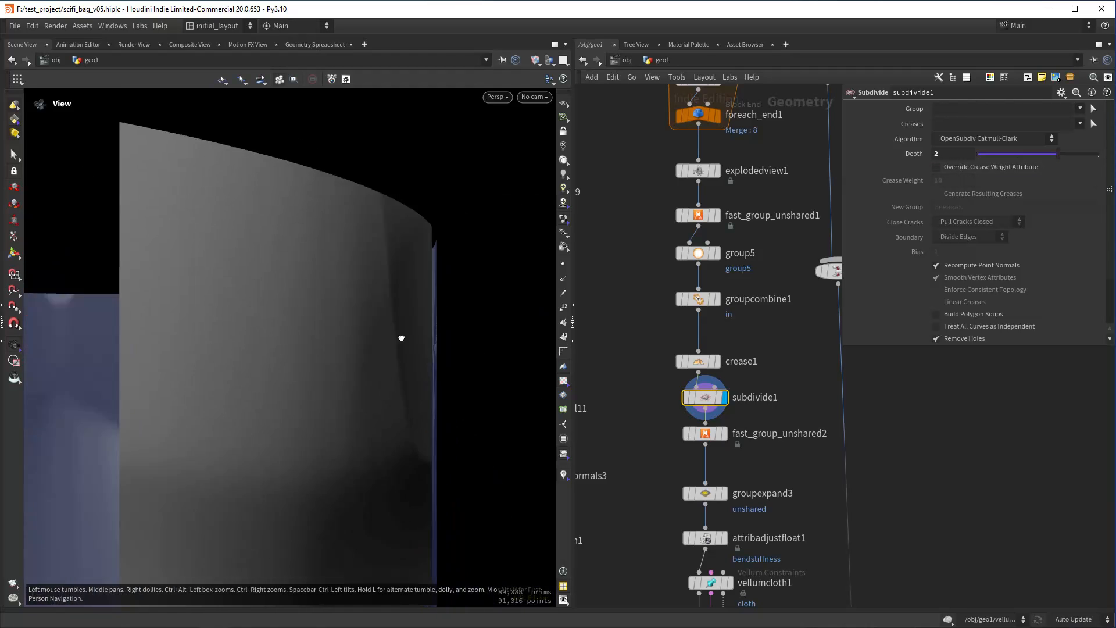
pyautogui.moveTo(401, 337); pyautogui.dragTo(391, 130)
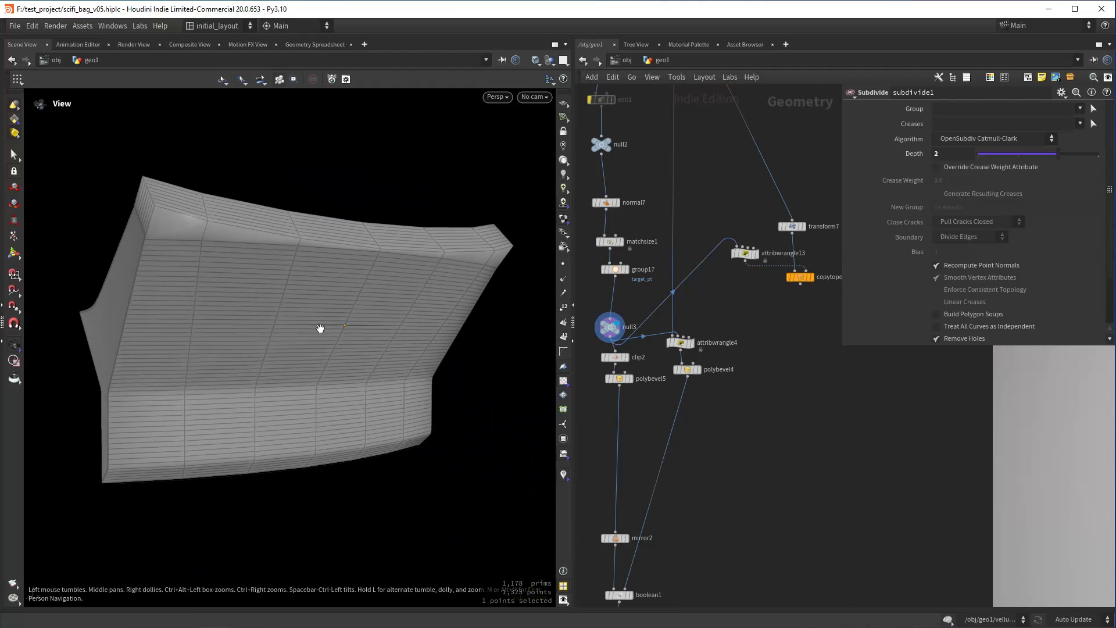
# Step: Inspect the null3 handle mesh, then display attribwrangle4 orienting the cutting box onto it
pyautogui.moveTo(321, 328); pyautogui.dragTo(163, 328)
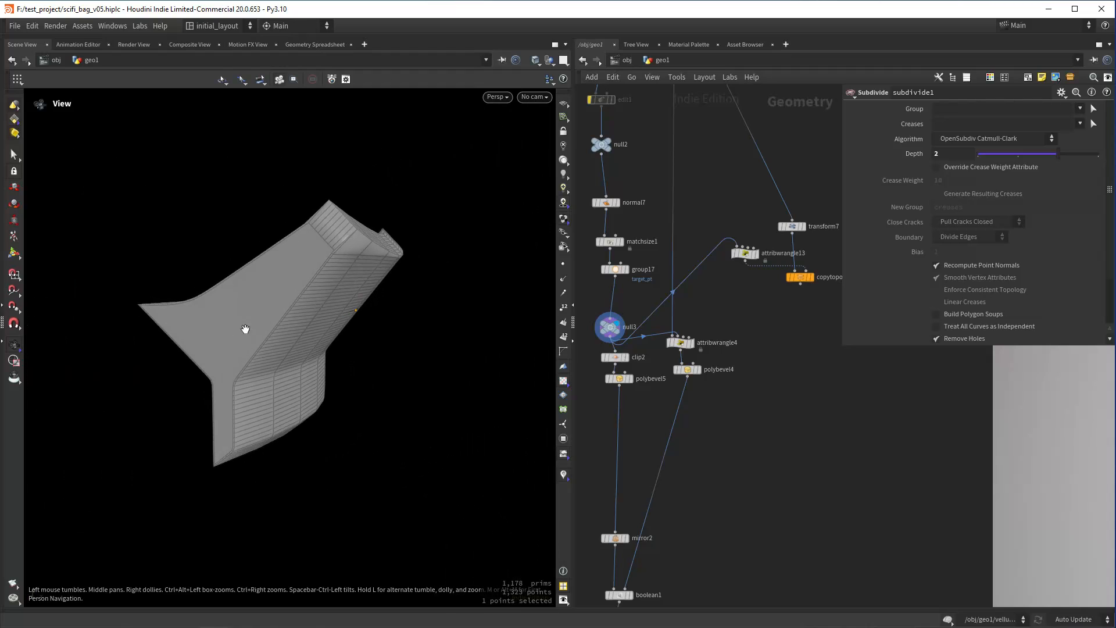
pyautogui.moveTo(245, 329); pyautogui.dragTo(315, 290)
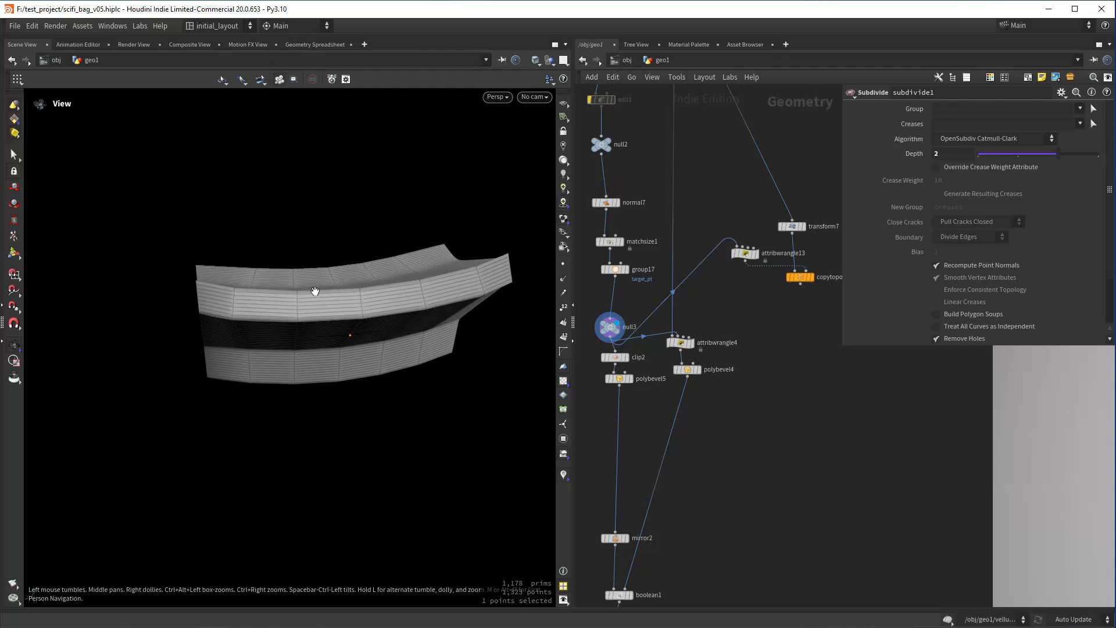
pyautogui.moveTo(243, 335)
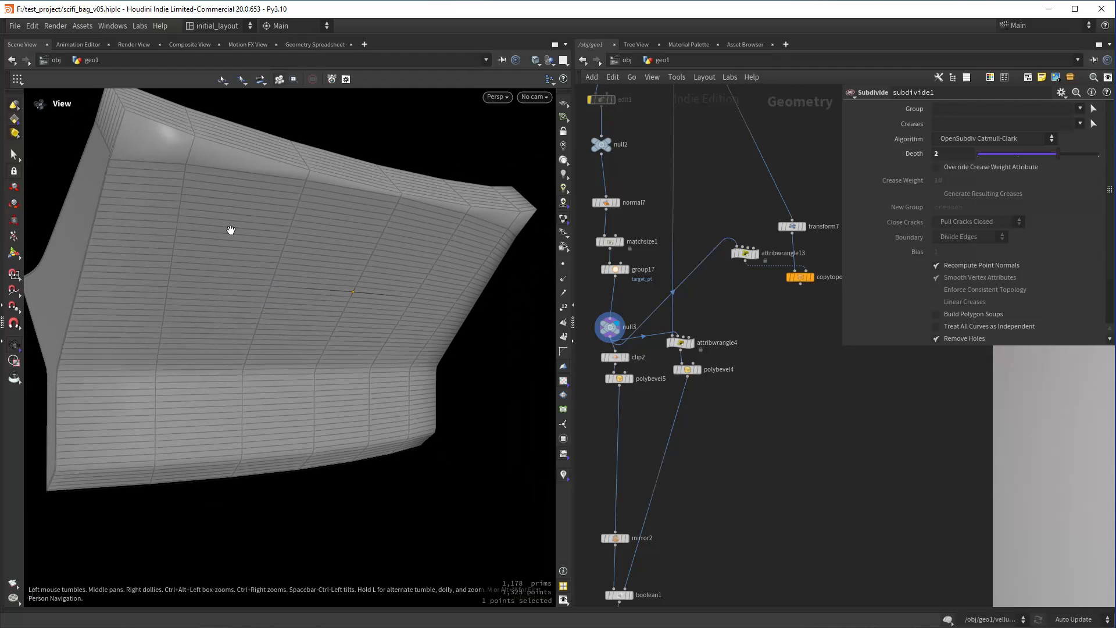
pyautogui.scroll(-3)
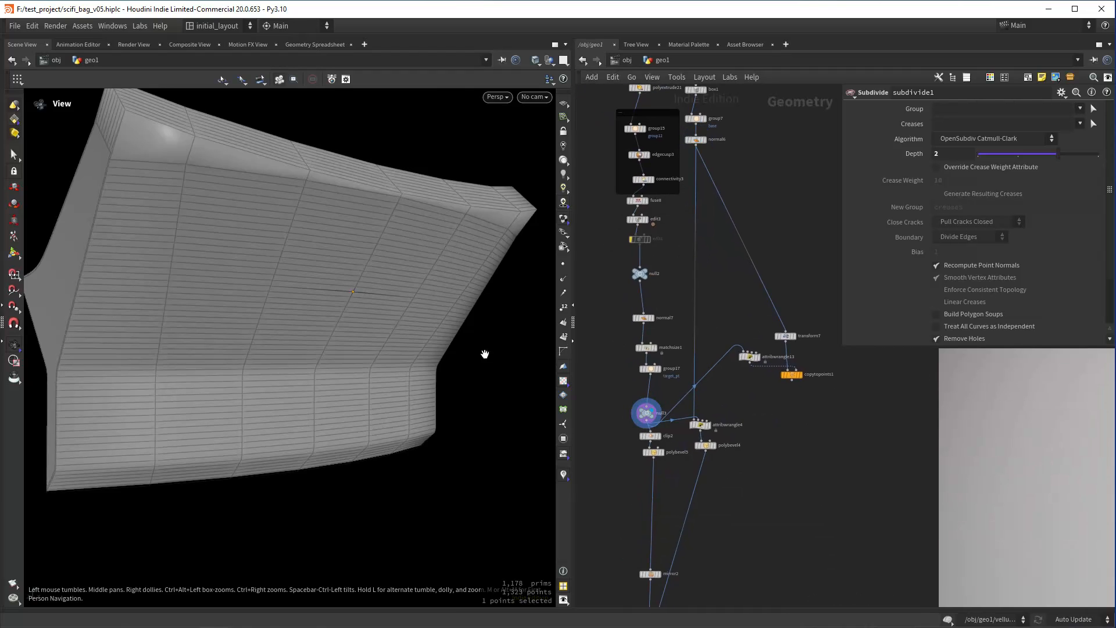
pyautogui.moveTo(485, 354); pyautogui.dragTo(325, 309)
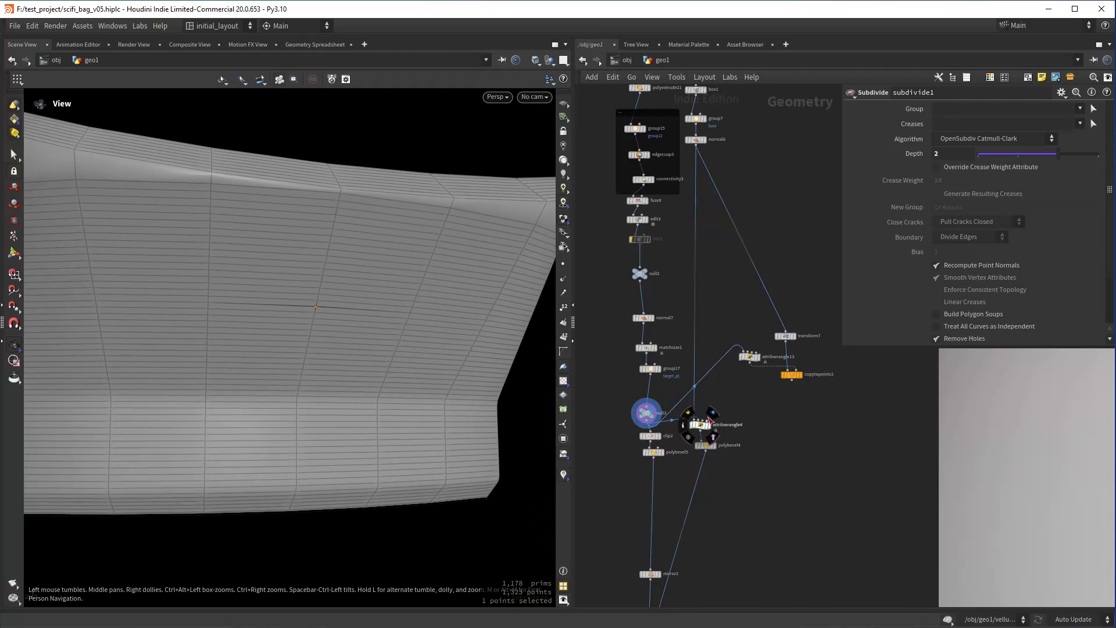
pyautogui.click(701, 425)
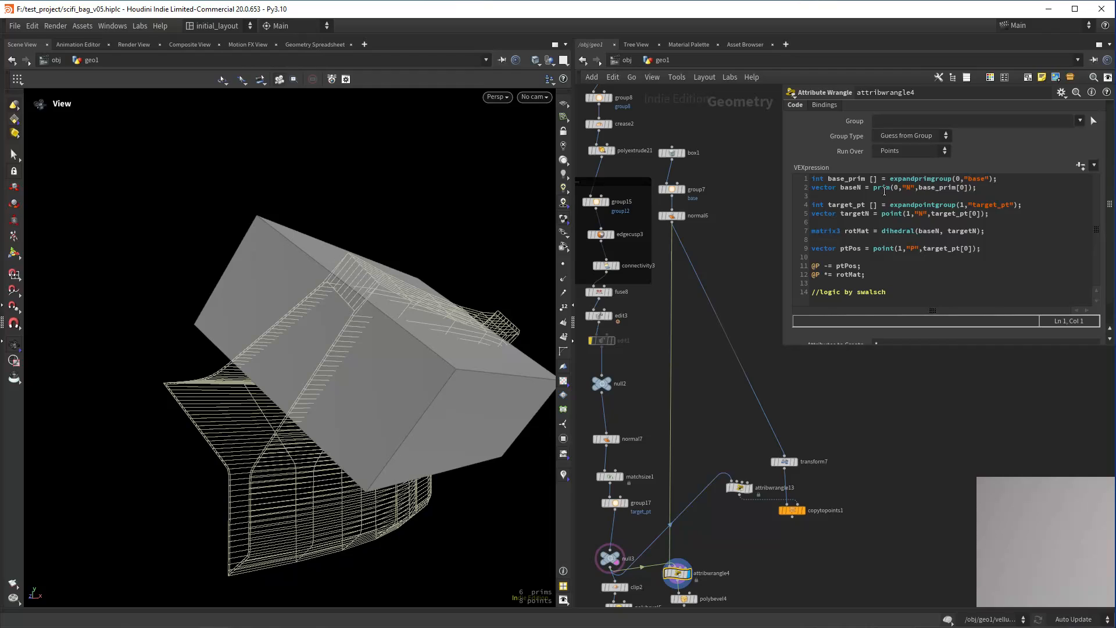
pyautogui.moveTo(899, 178); pyautogui.dragTo(986, 178)
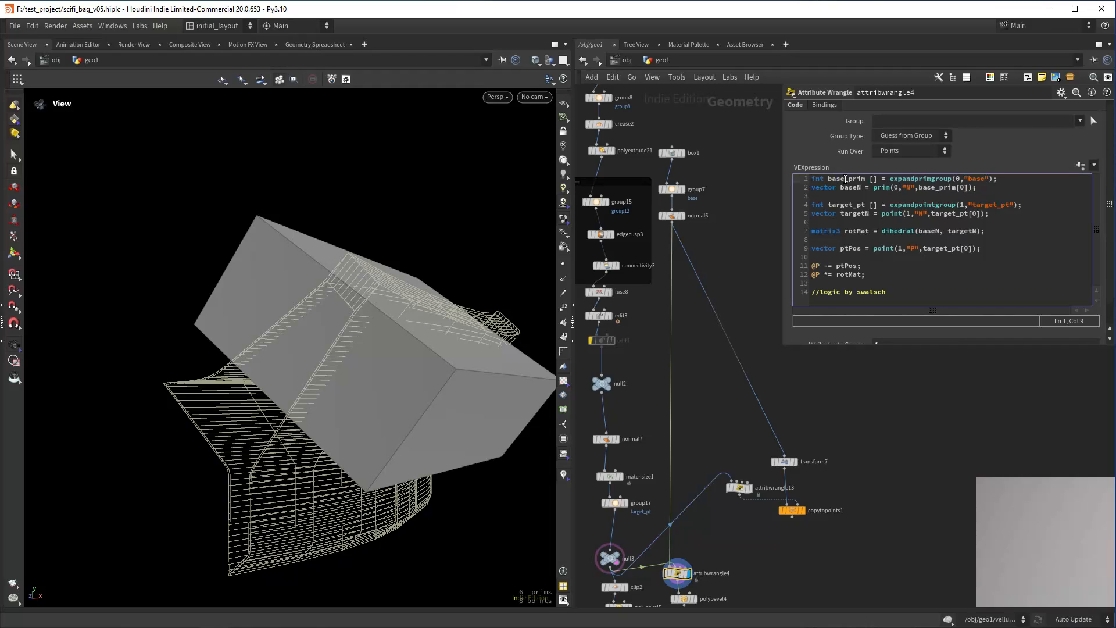
pyautogui.doubleClick(850, 187)
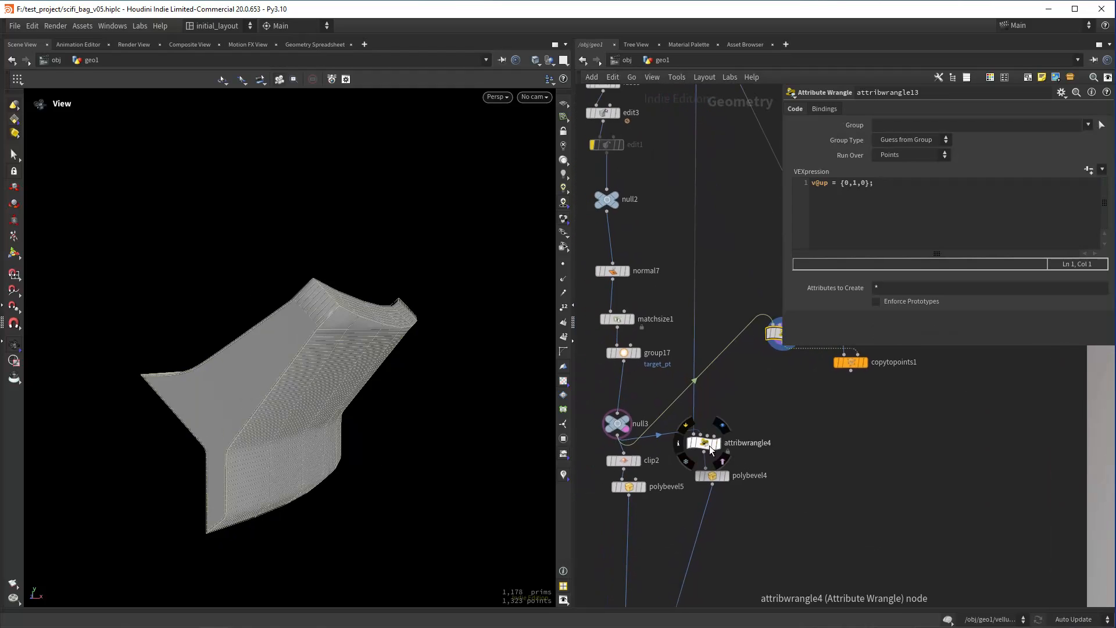
pyautogui.click(703, 442)
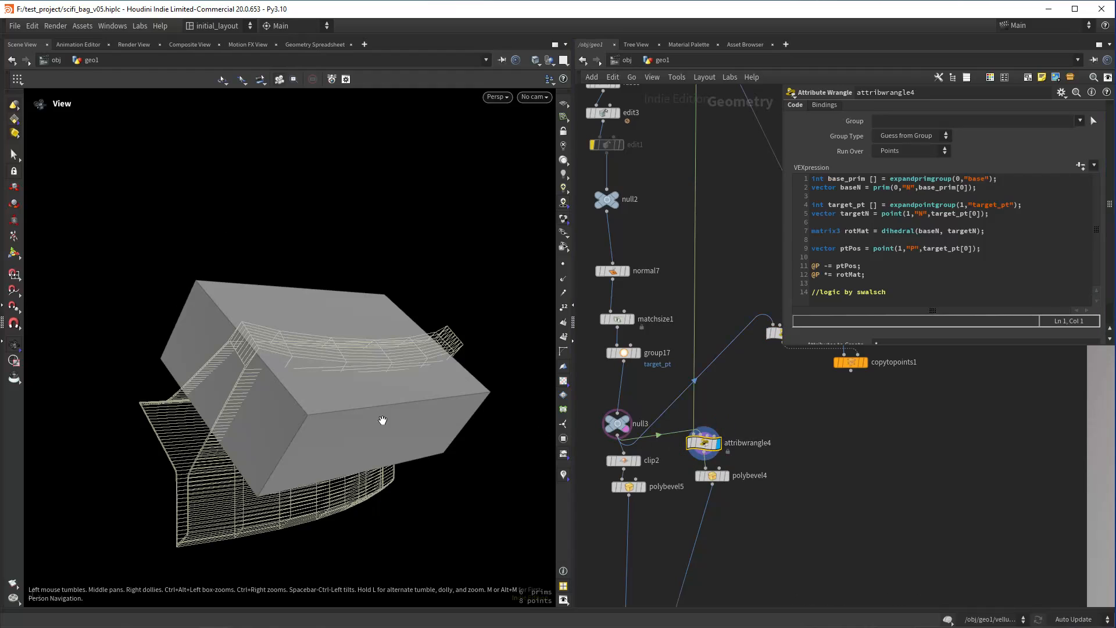
pyautogui.moveTo(383, 420); pyautogui.dragTo(368, 383)
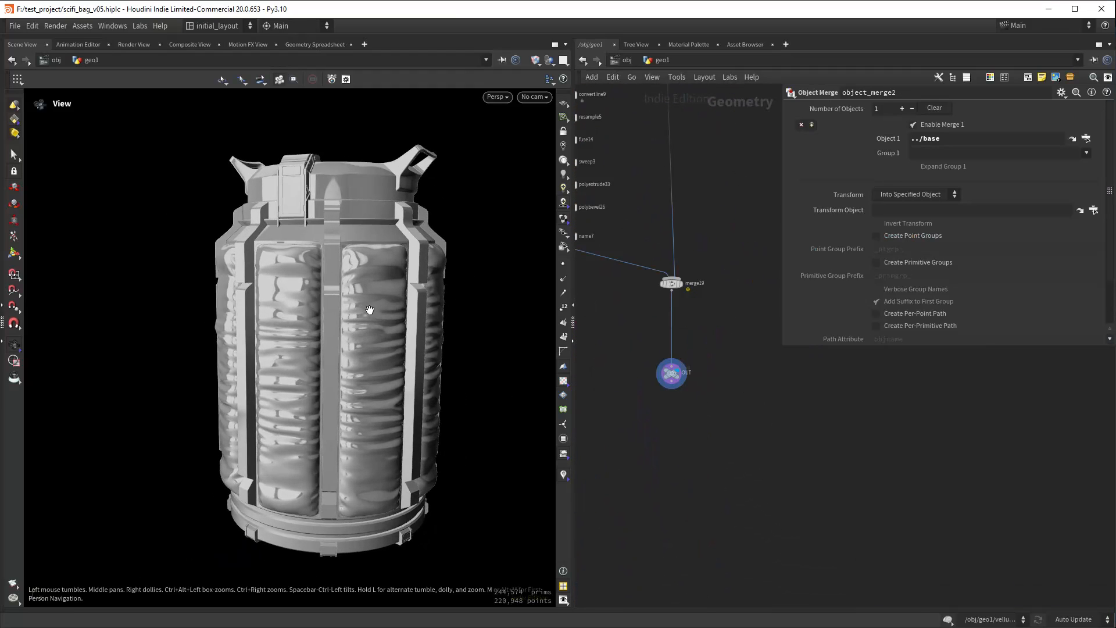
# Step: Orbit around the completed bag with its cloth pads, metal frame and handles
pyautogui.moveTo(369, 310); pyautogui.dragTo(326, 312)
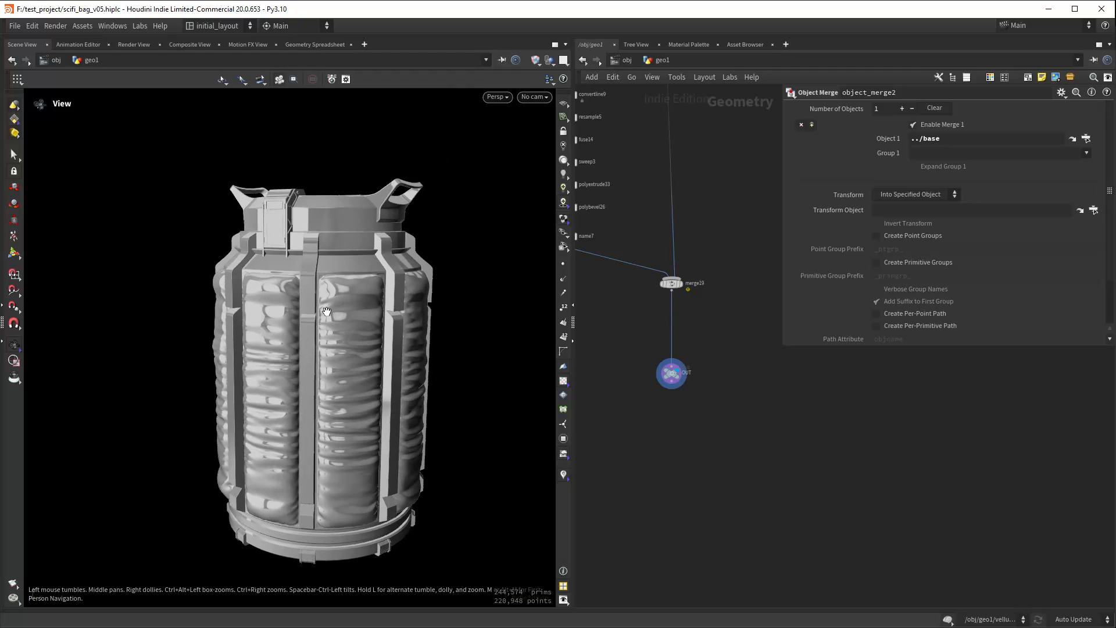
pyautogui.moveTo(327, 312); pyautogui.dragTo(337, 322)
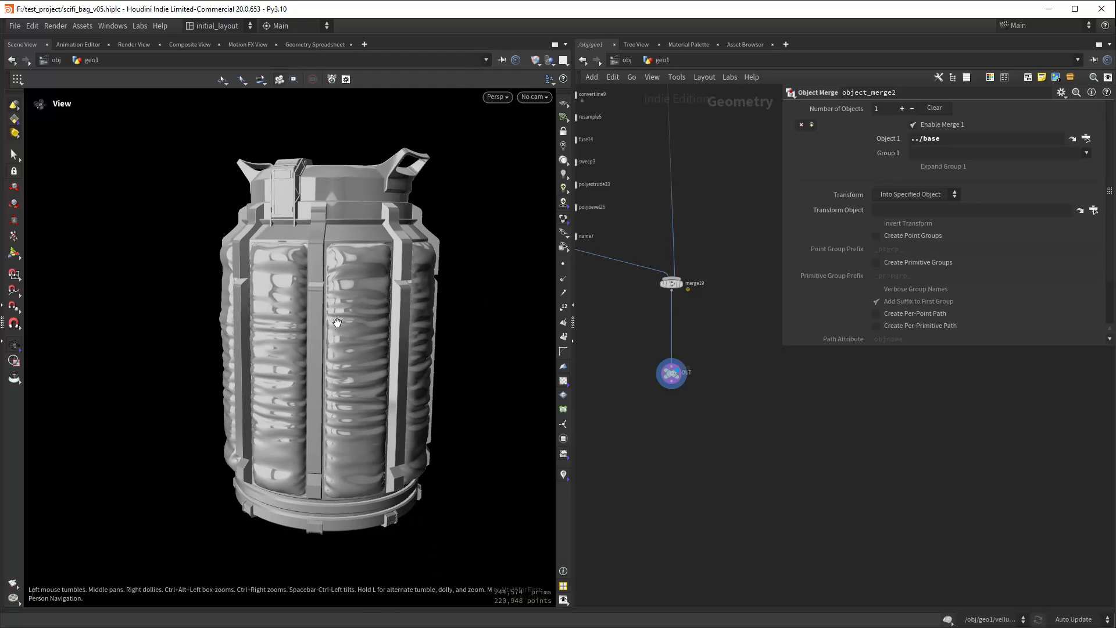
pyautogui.moveTo(337, 322); pyautogui.dragTo(347, 335)
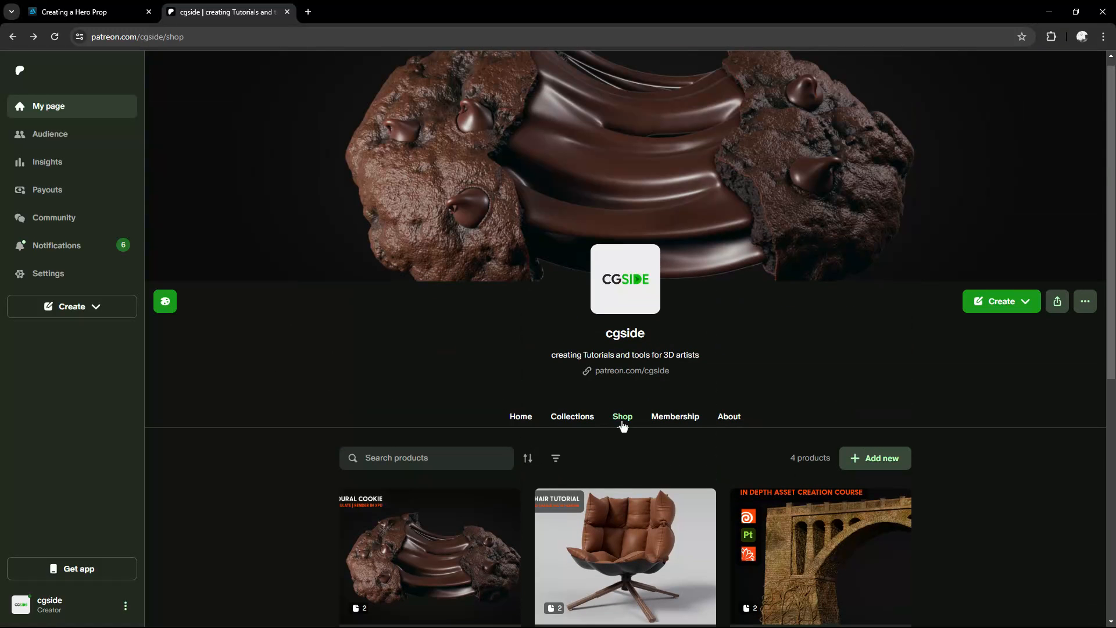
pyautogui.scroll(-3)
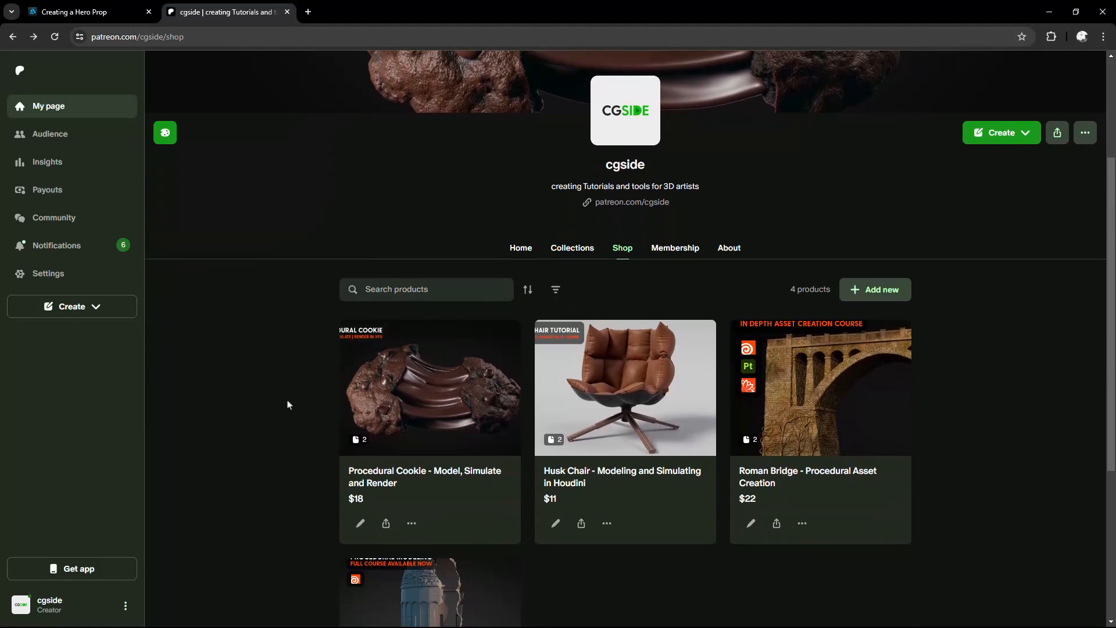
pyautogui.scroll(-3)
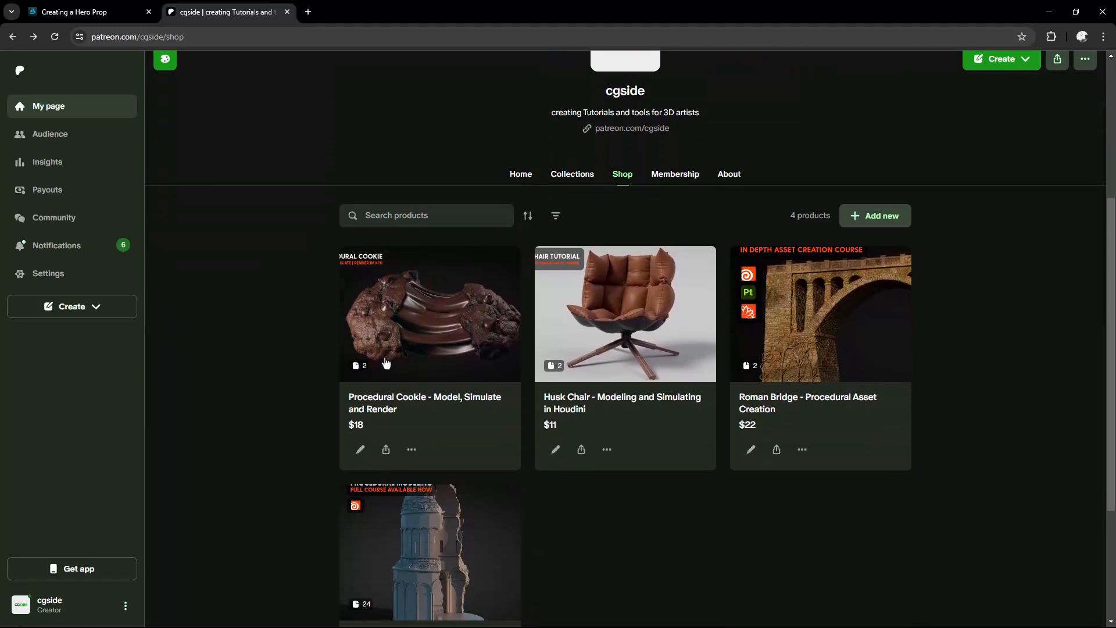
pyautogui.scroll(-3)
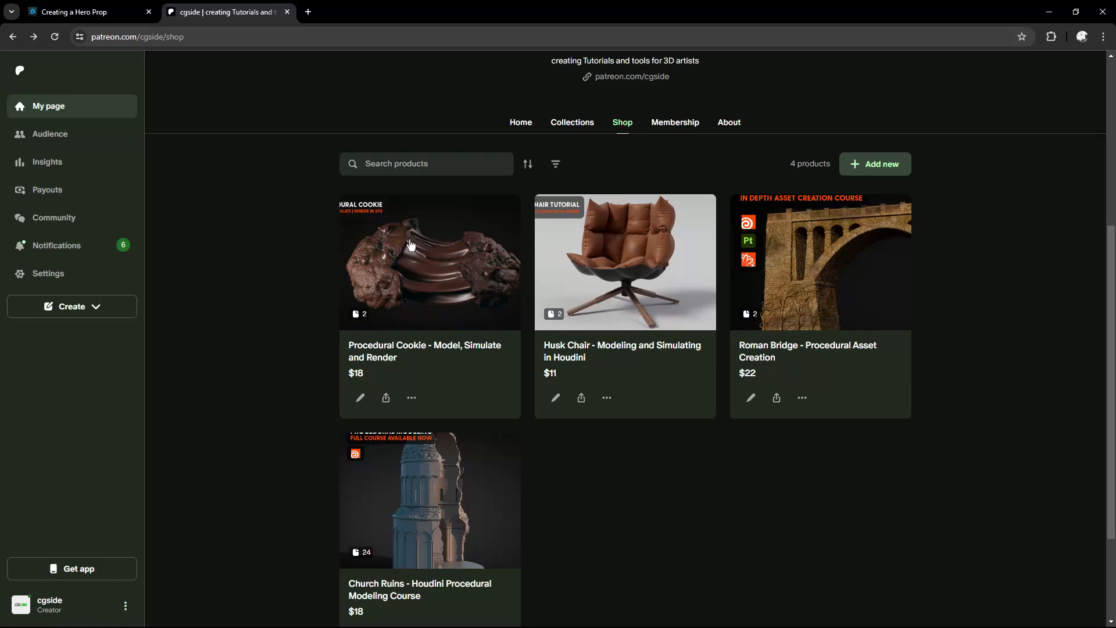
pyautogui.moveTo(374, 314)
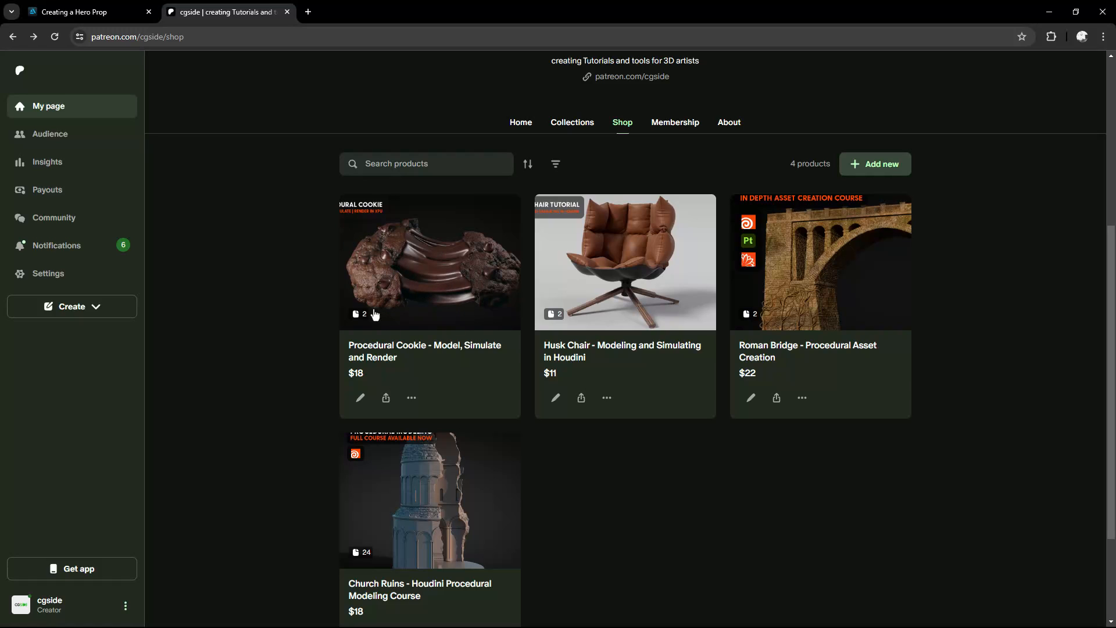
pyautogui.scroll(-3)
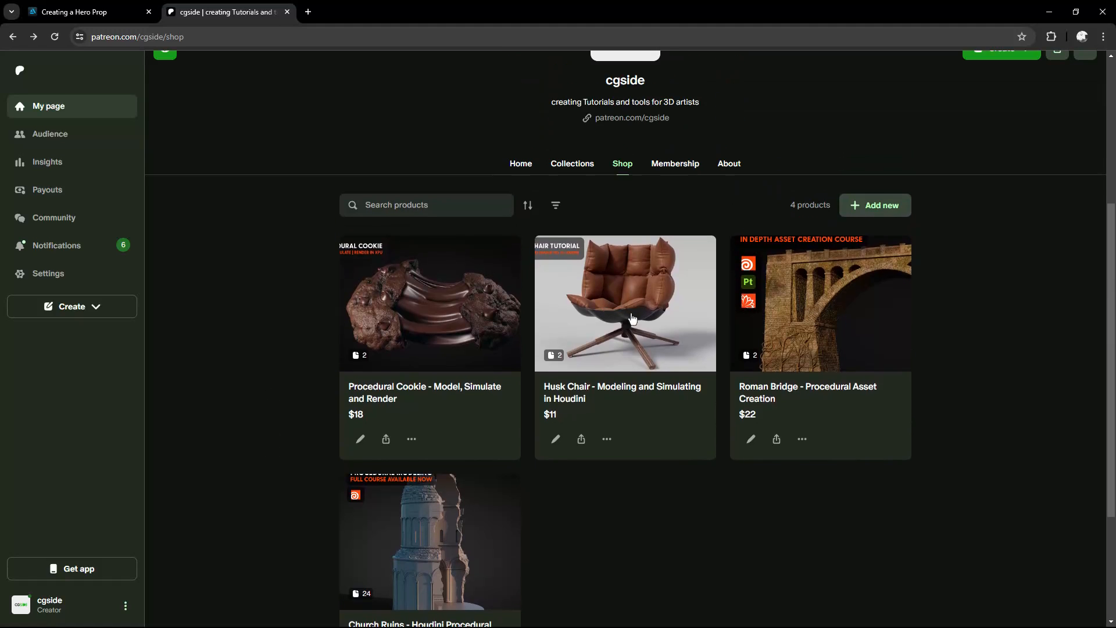
pyautogui.scroll(-3)
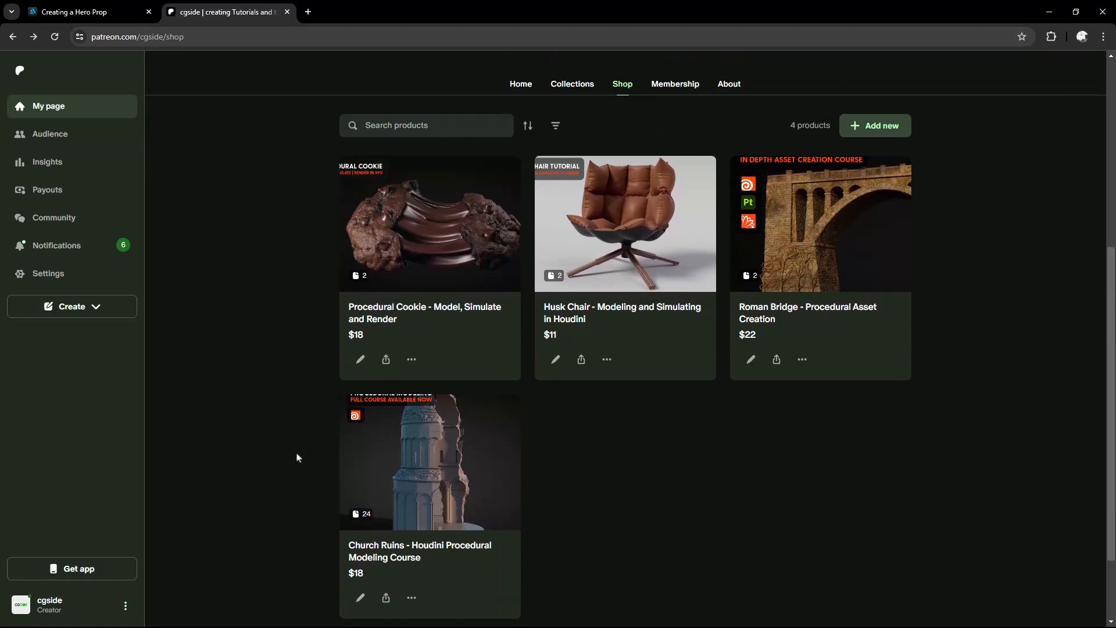
pyautogui.scroll(-3)
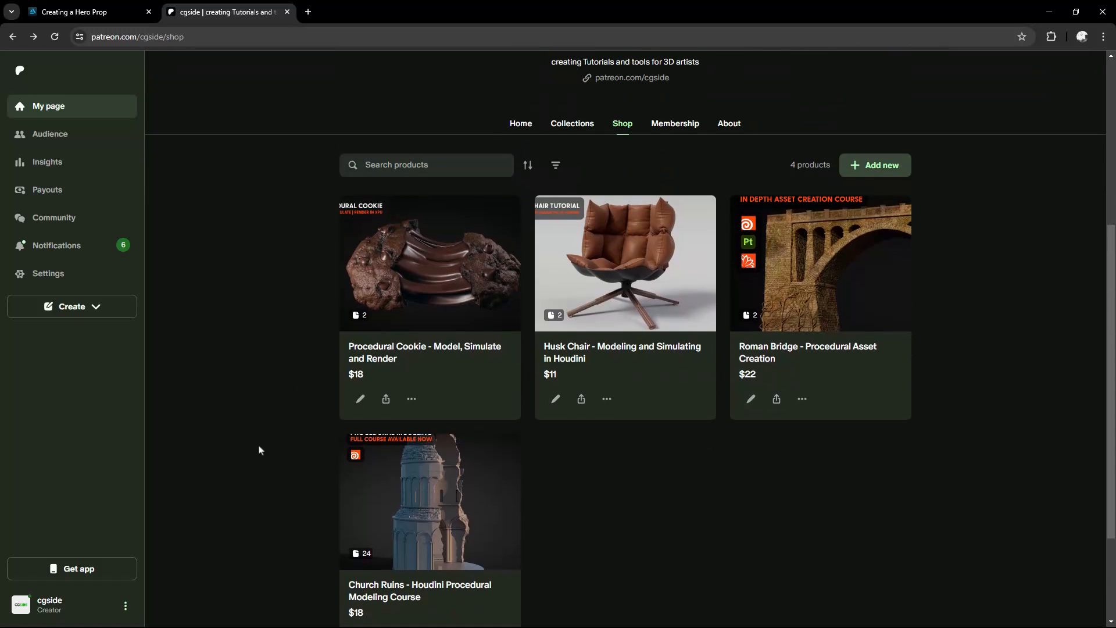
pyautogui.scroll(-3)
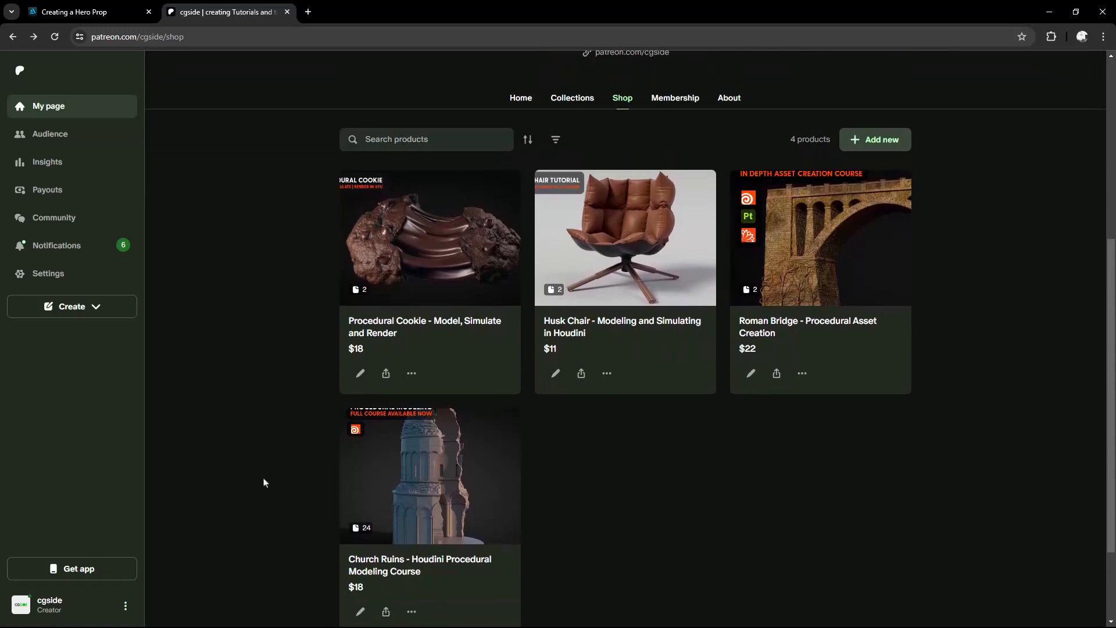